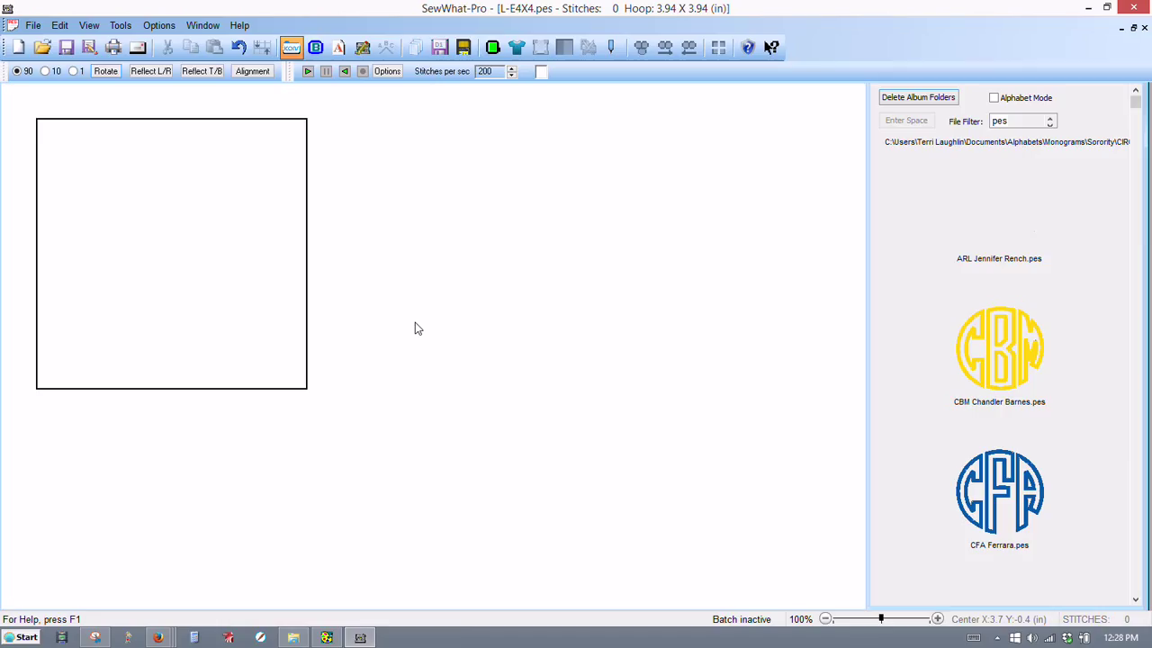
mouse_move(405, 326)
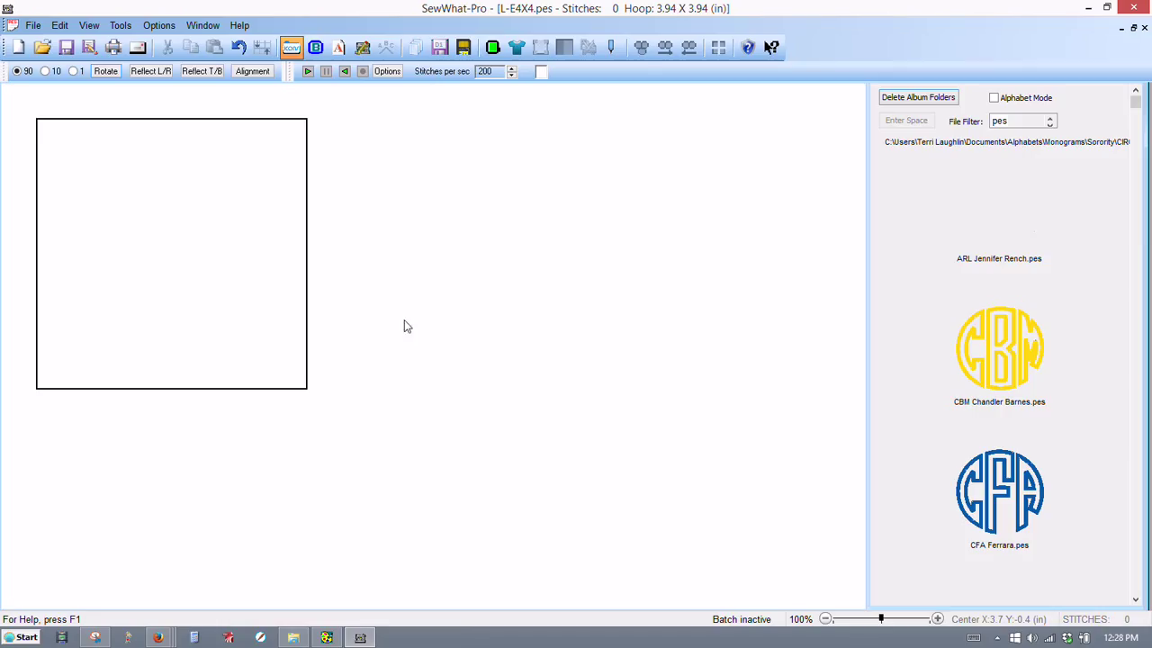
mouse_move(704, 552)
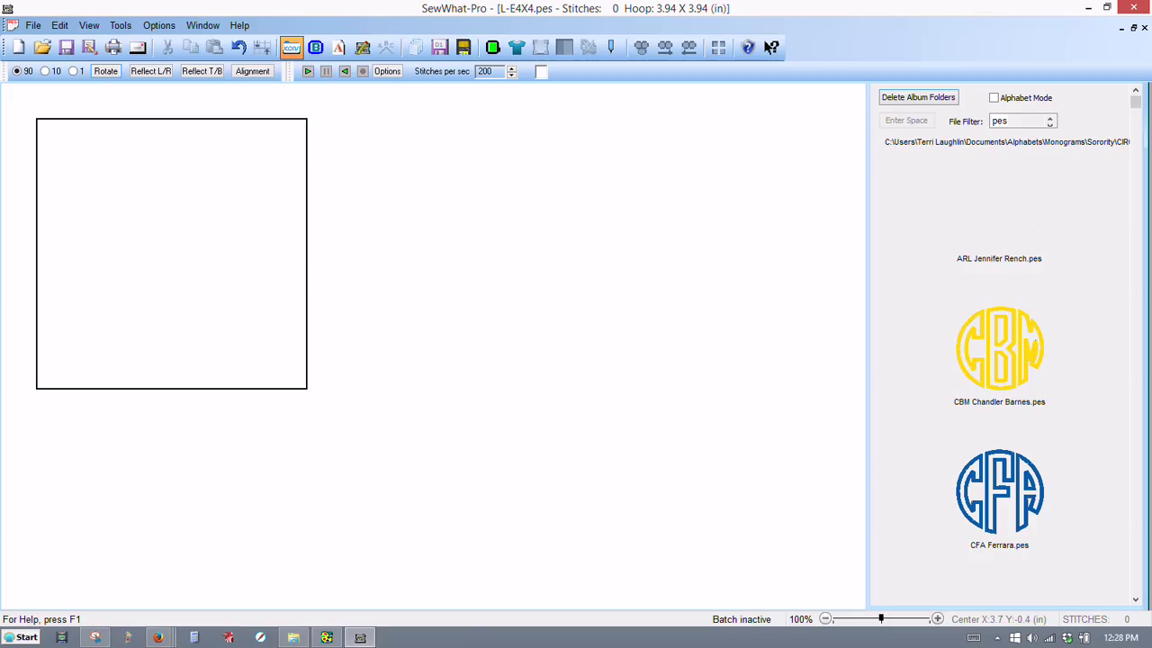
mouse_move(880, 291)
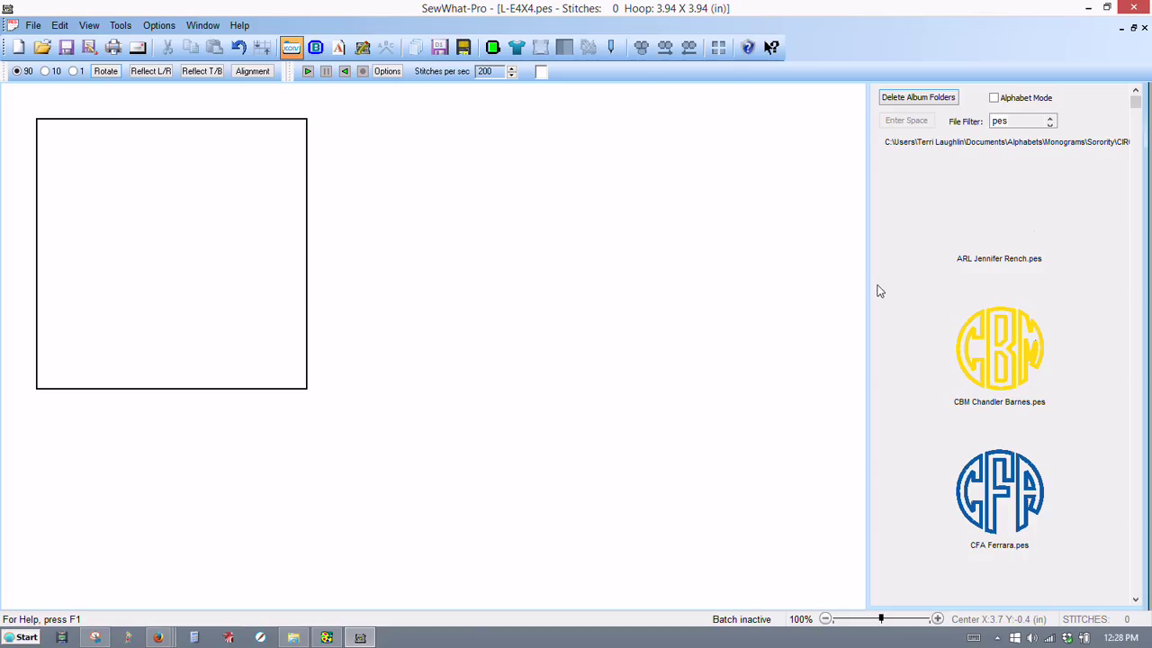
Widen the circle monogram album to two columns and toggle alphabet mode on and off
left_click(88, 25)
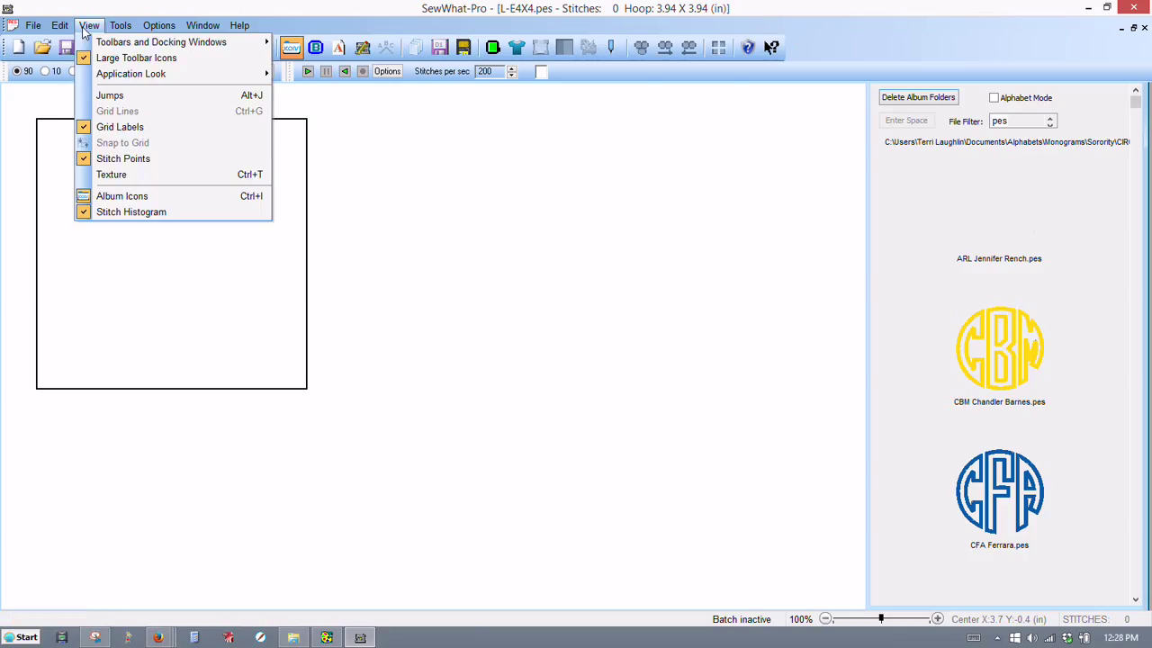
mouse_move(122, 194)
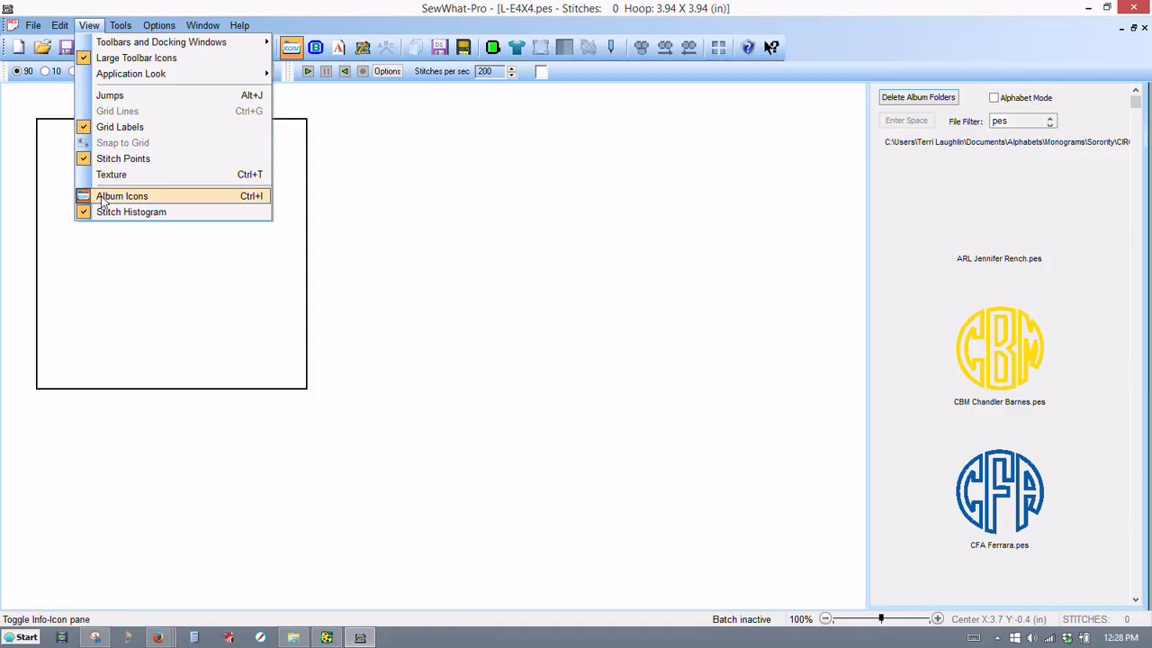
mouse_move(241, 202)
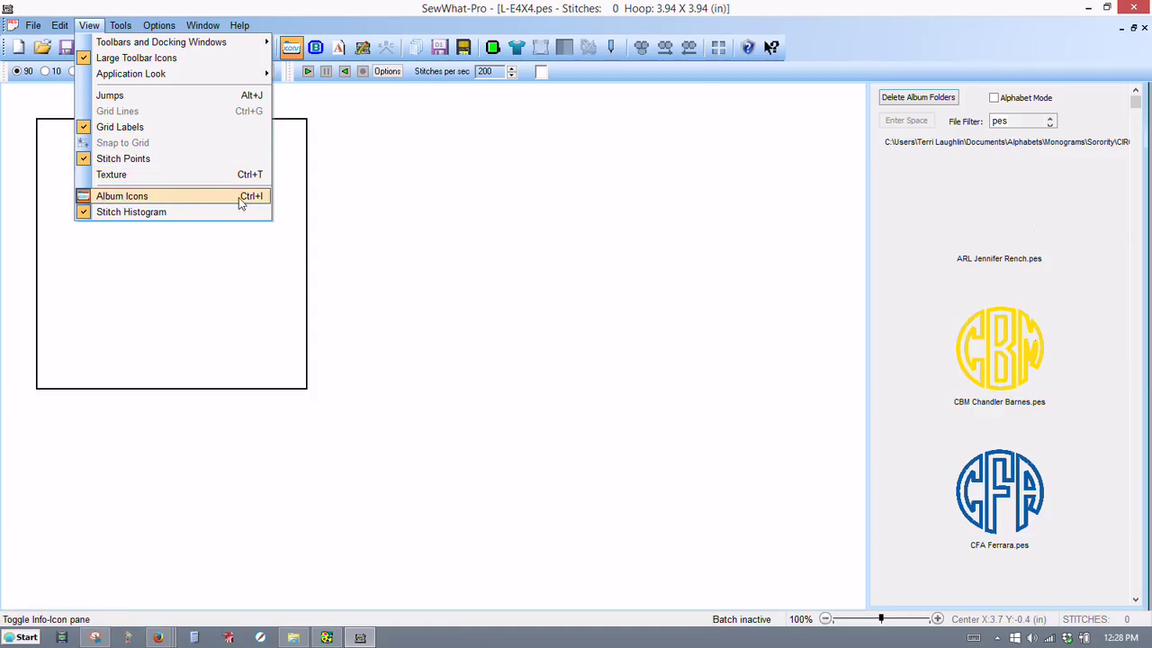
mouse_move(259, 208)
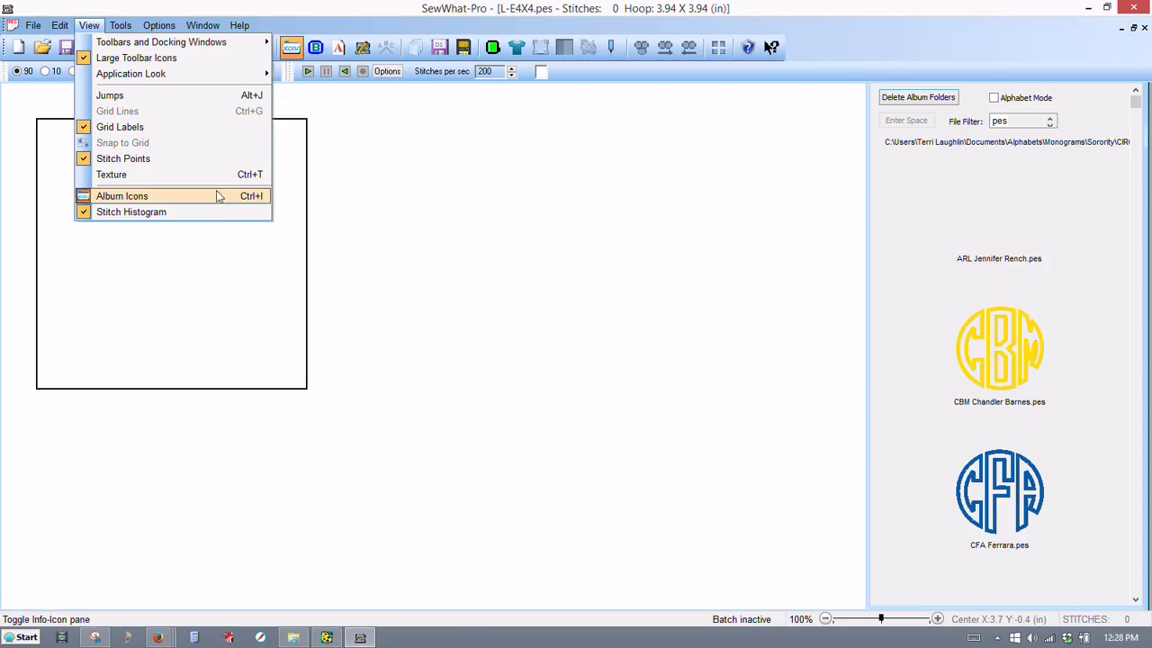
left_click(123, 194)
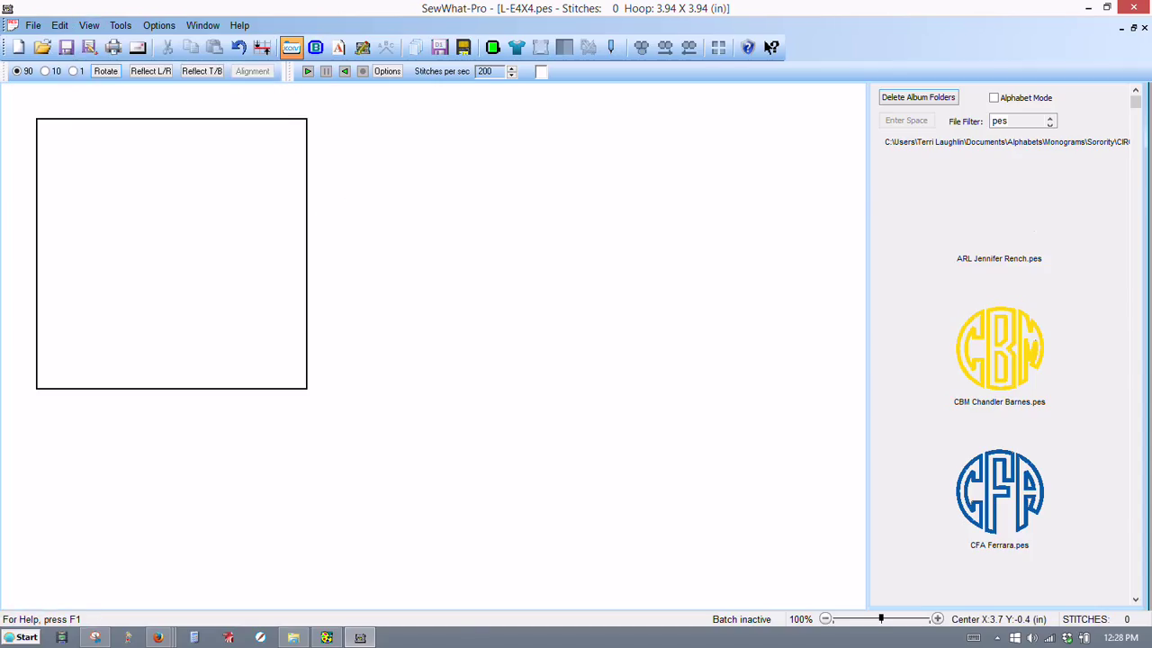
mouse_move(766, 148)
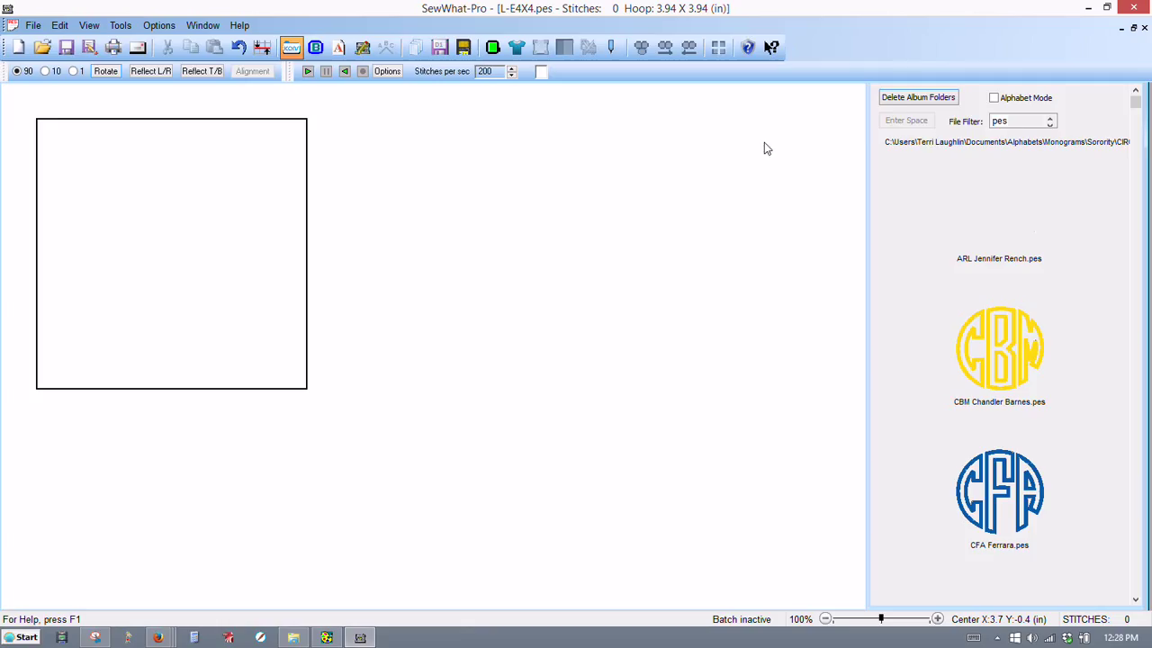
mouse_move(993, 98)
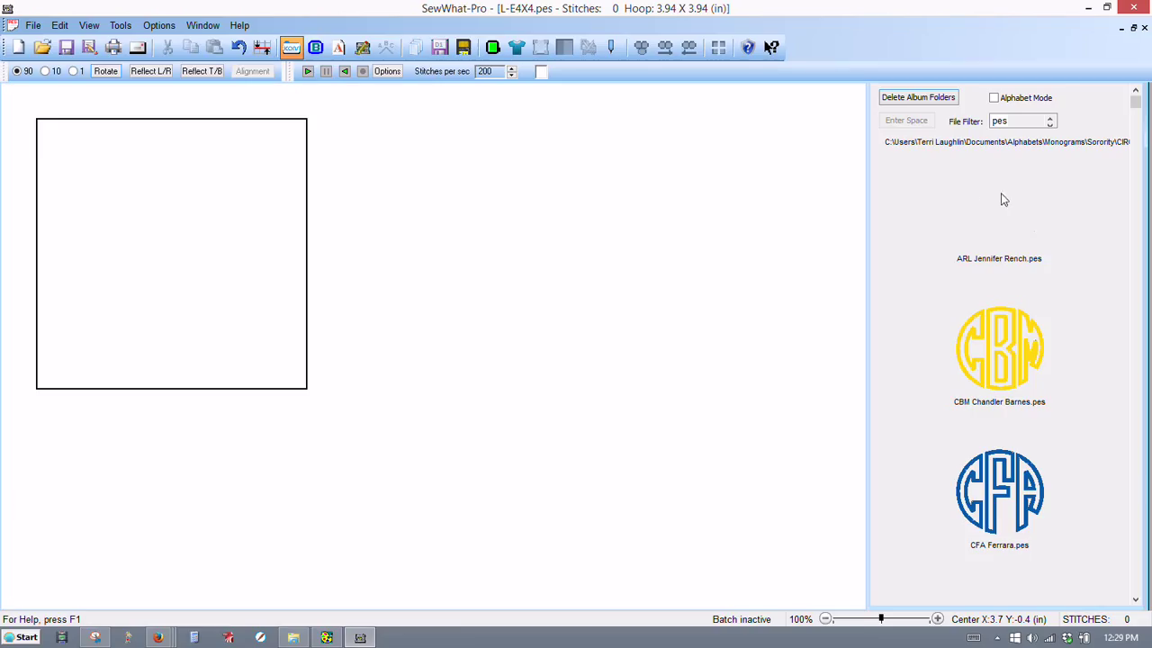
mouse_move(943, 198)
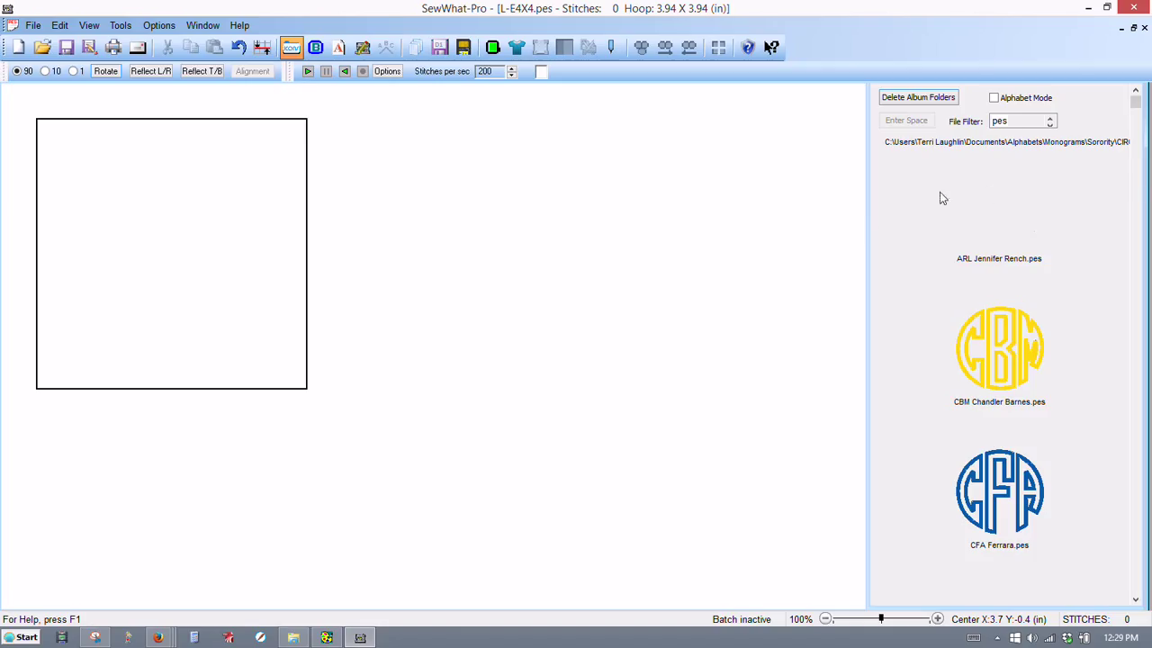
mouse_move(865, 203)
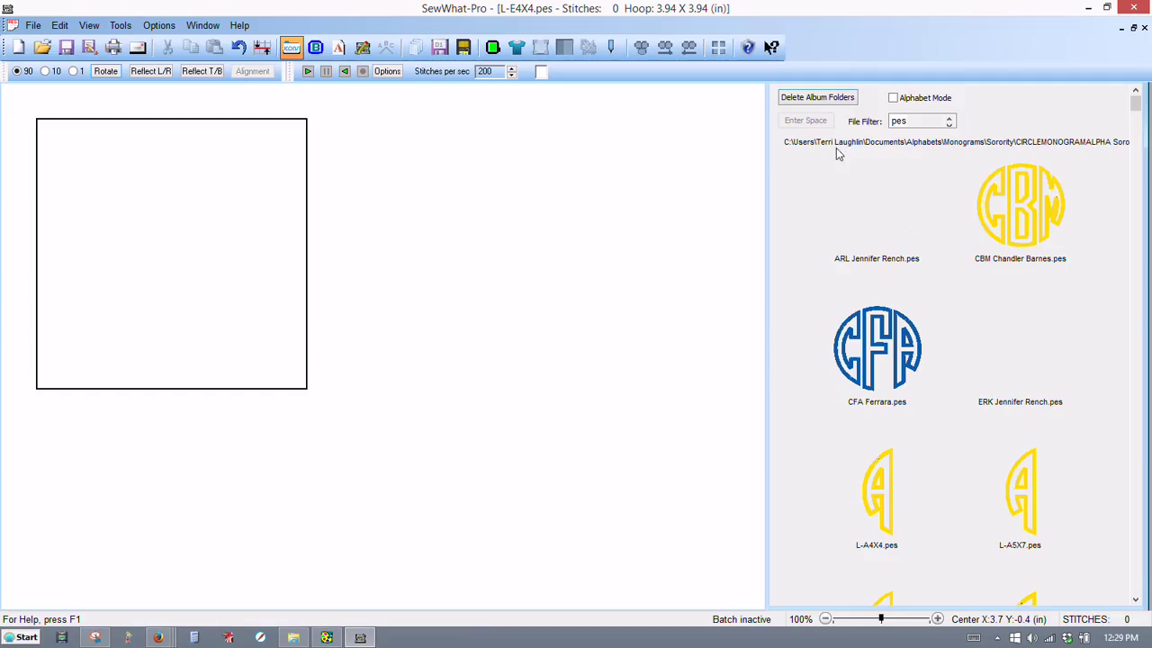
mouse_move(893, 97)
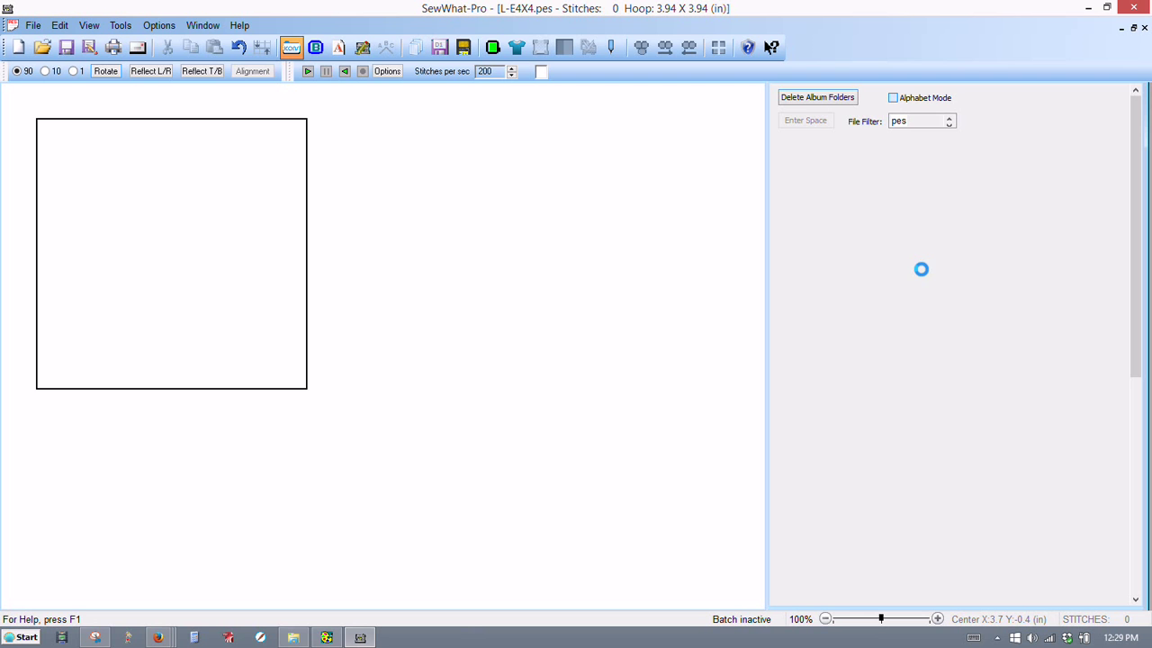
left_click(893, 97)
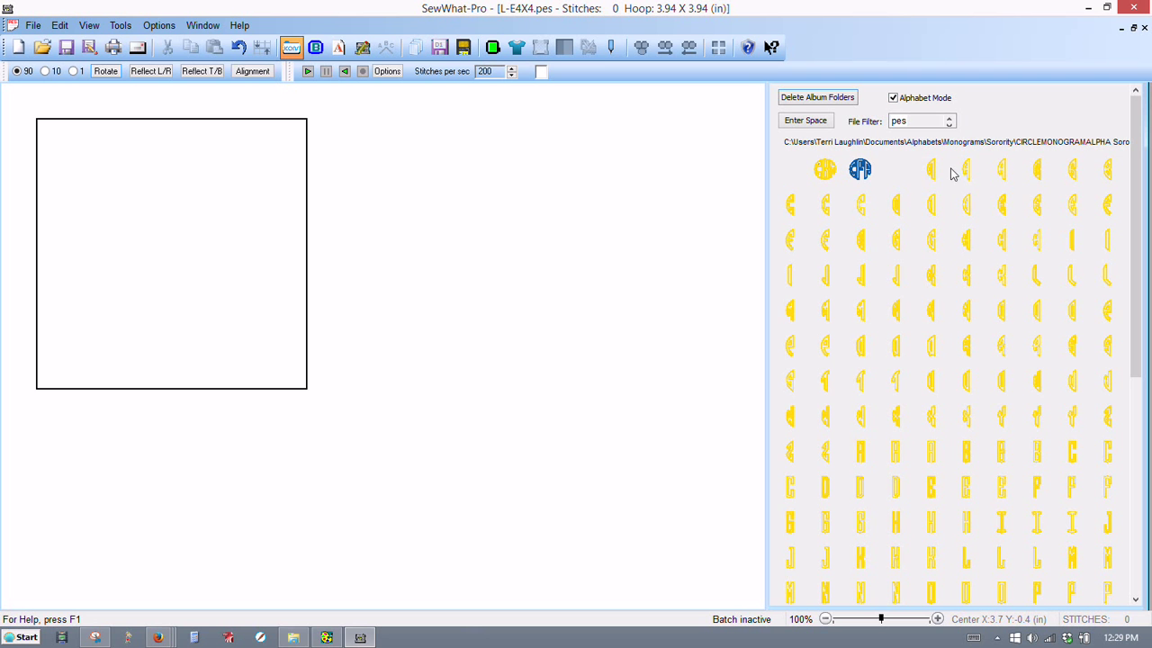
mouse_move(979, 180)
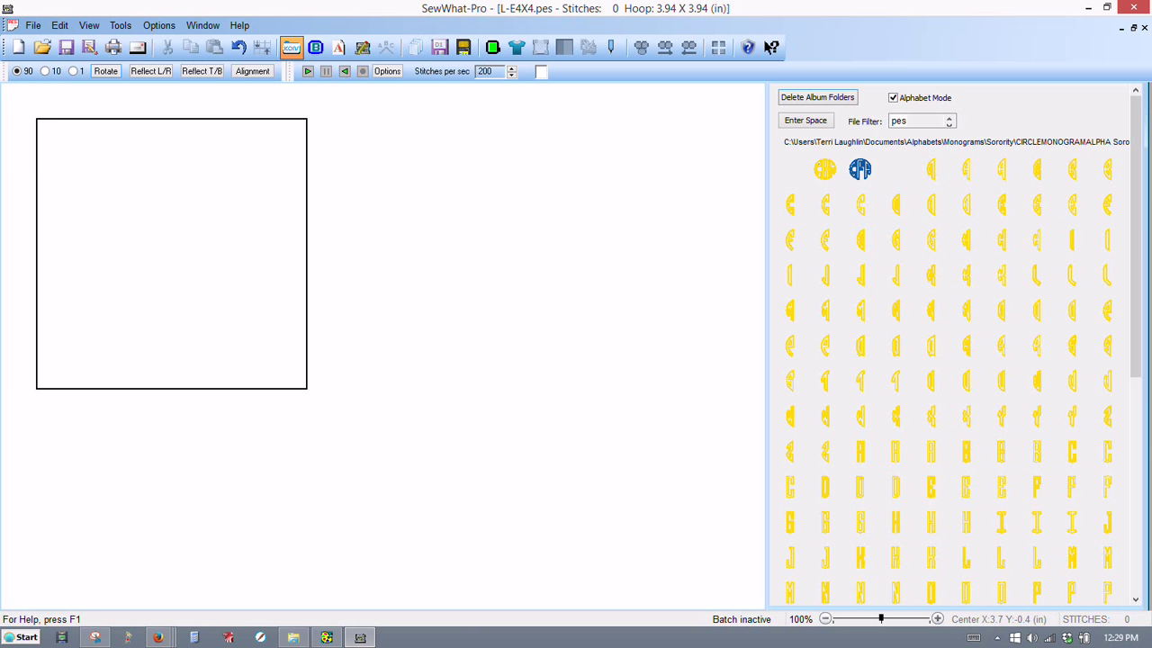
left_click(893, 97)
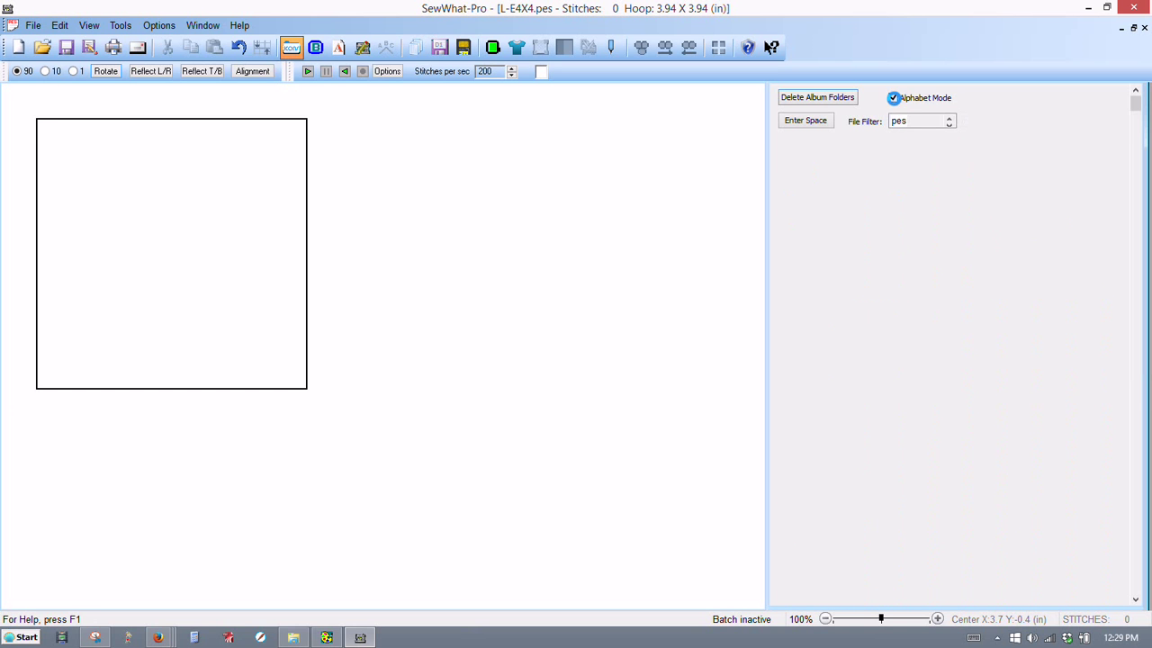
Scroll the album down until the L-E4X4.pes left-half E design is visible
left_click(893, 97)
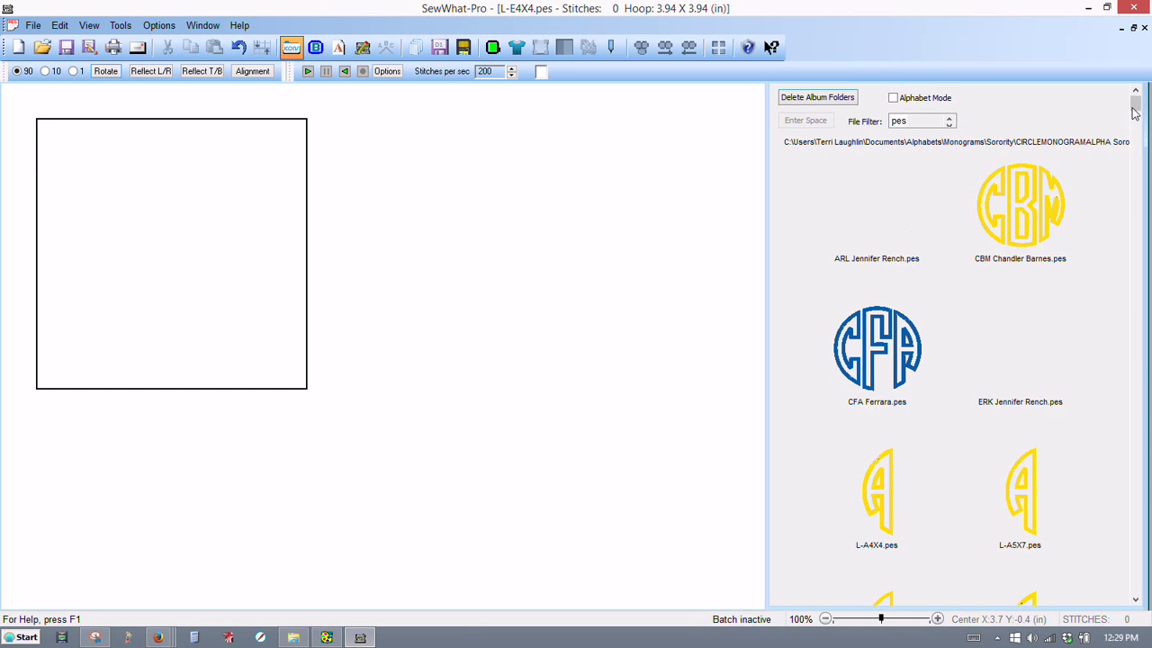
scroll("down", 3)
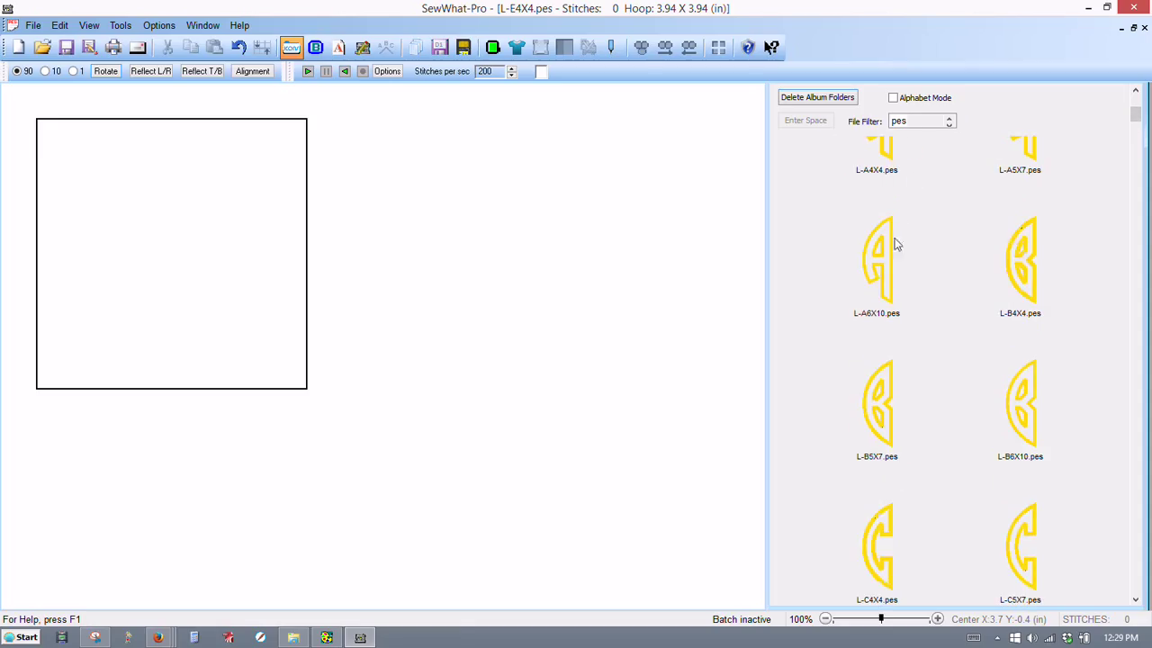
mouse_move(836, 320)
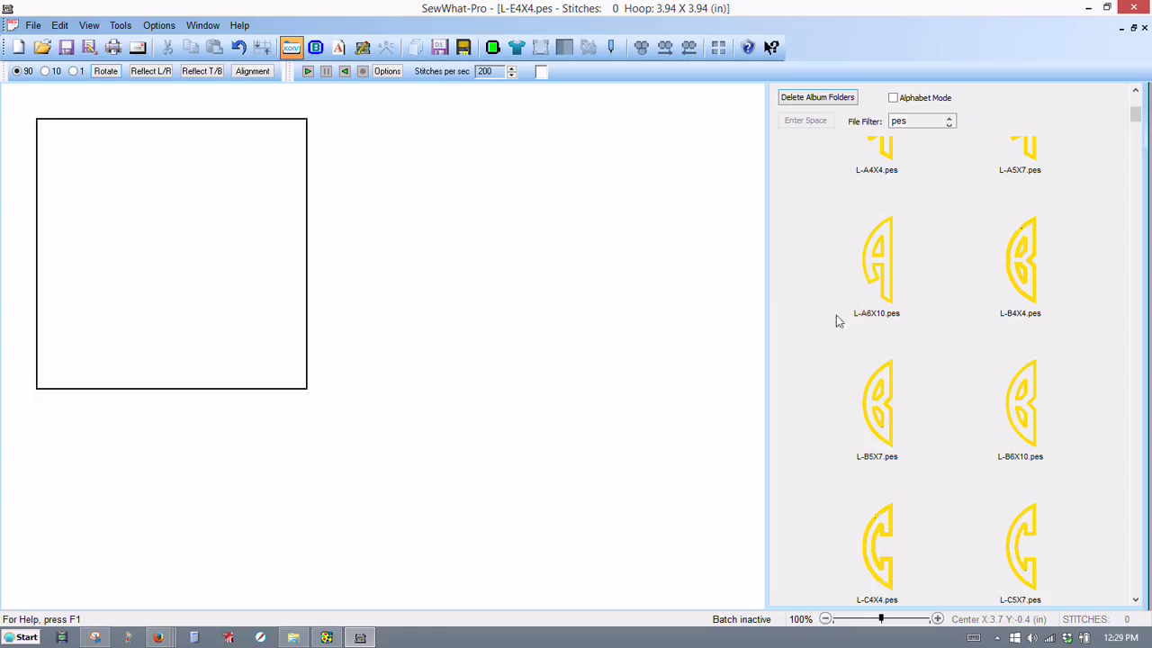
mouse_move(1125, 157)
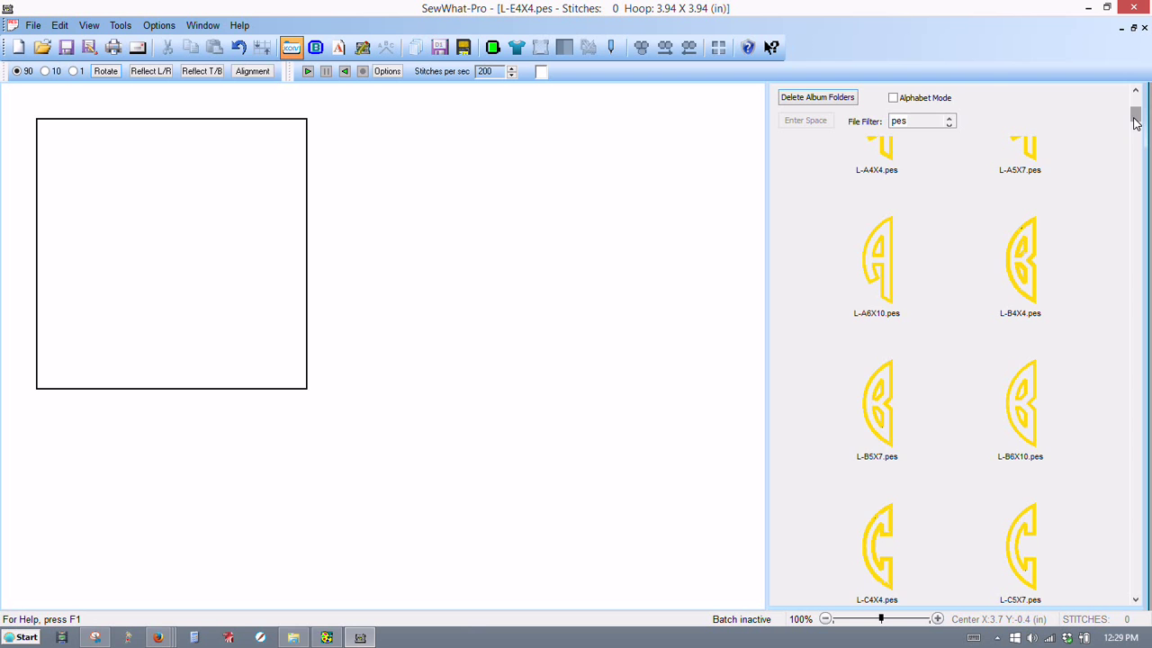
scroll("down", 3)
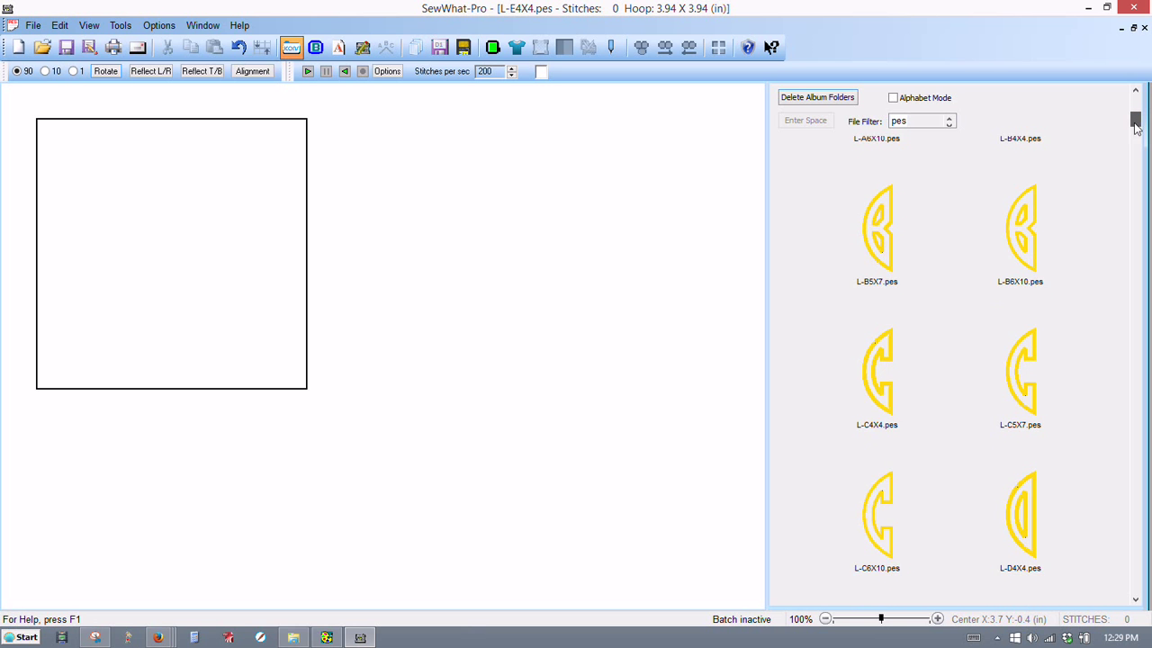
scroll("down", 3)
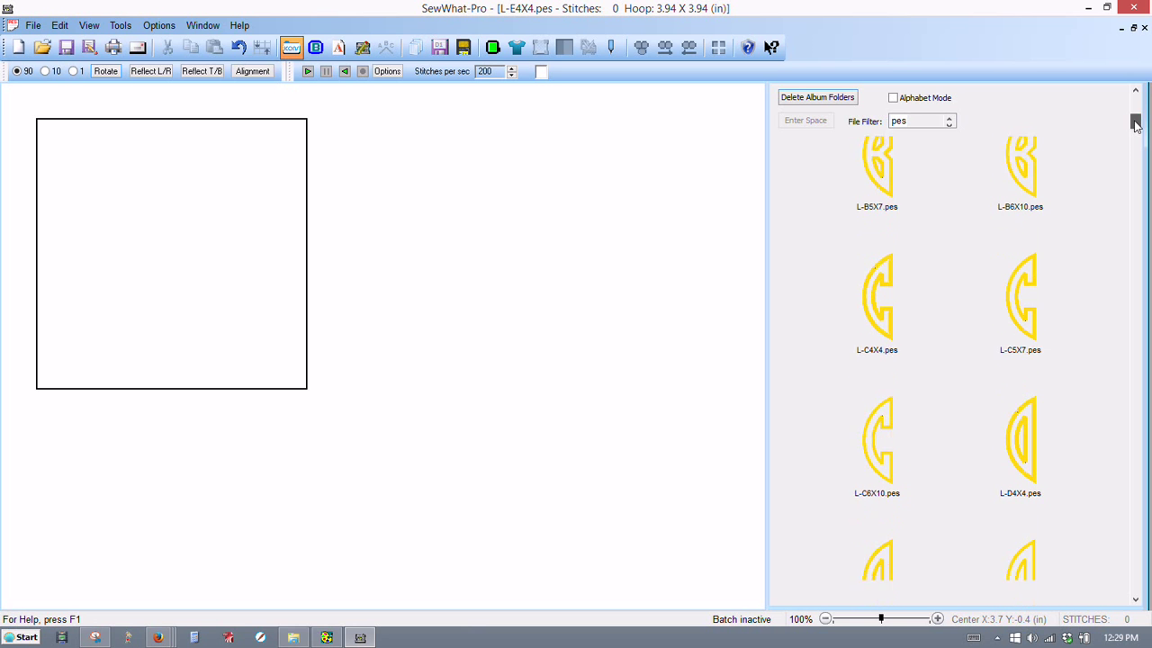
scroll("down", 3)
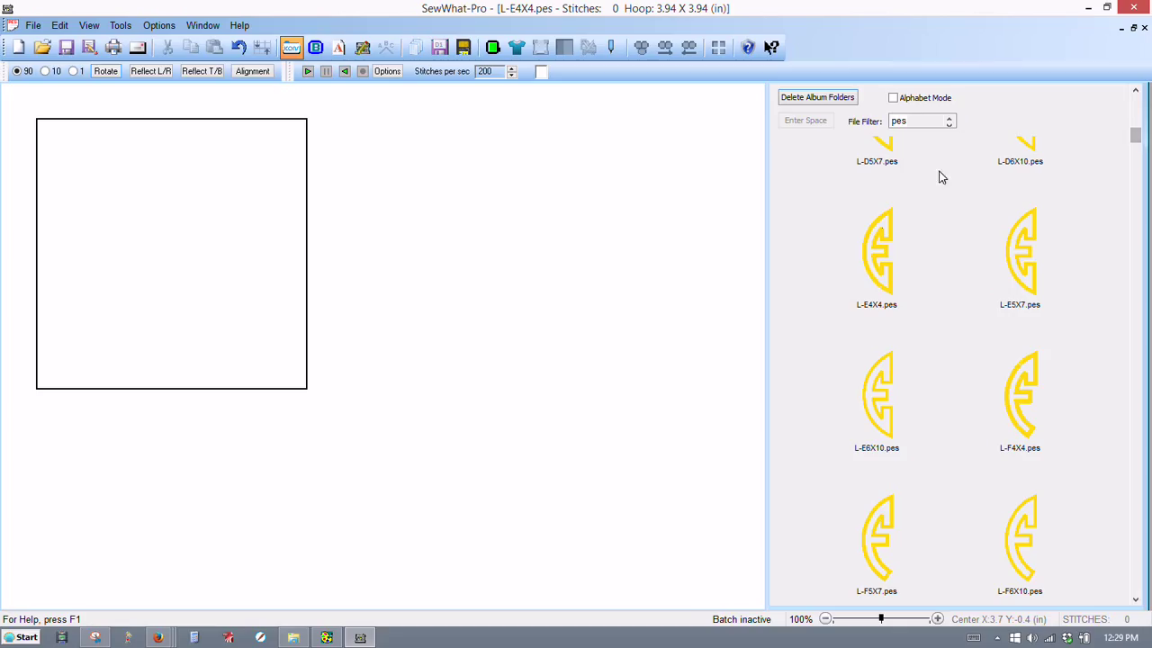
mouse_move(882, 268)
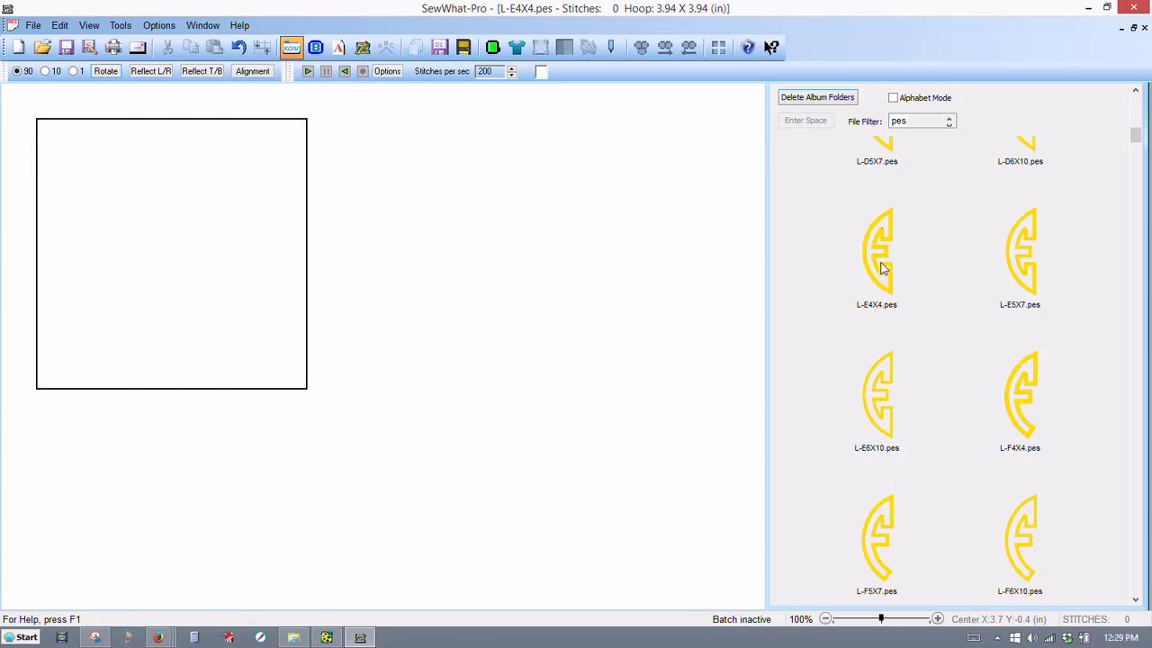
Load the L-E4X4.pes letter E into the hoop and scroll toward the middle-letter designs
double_click(876, 251)
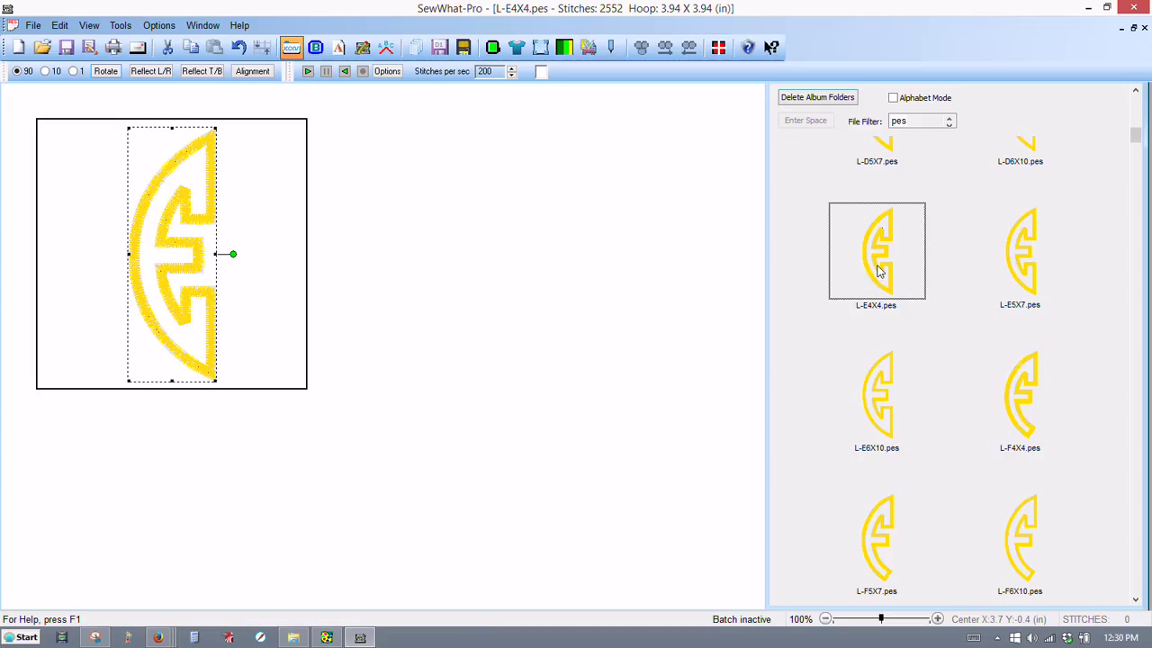
mouse_move(871, 291)
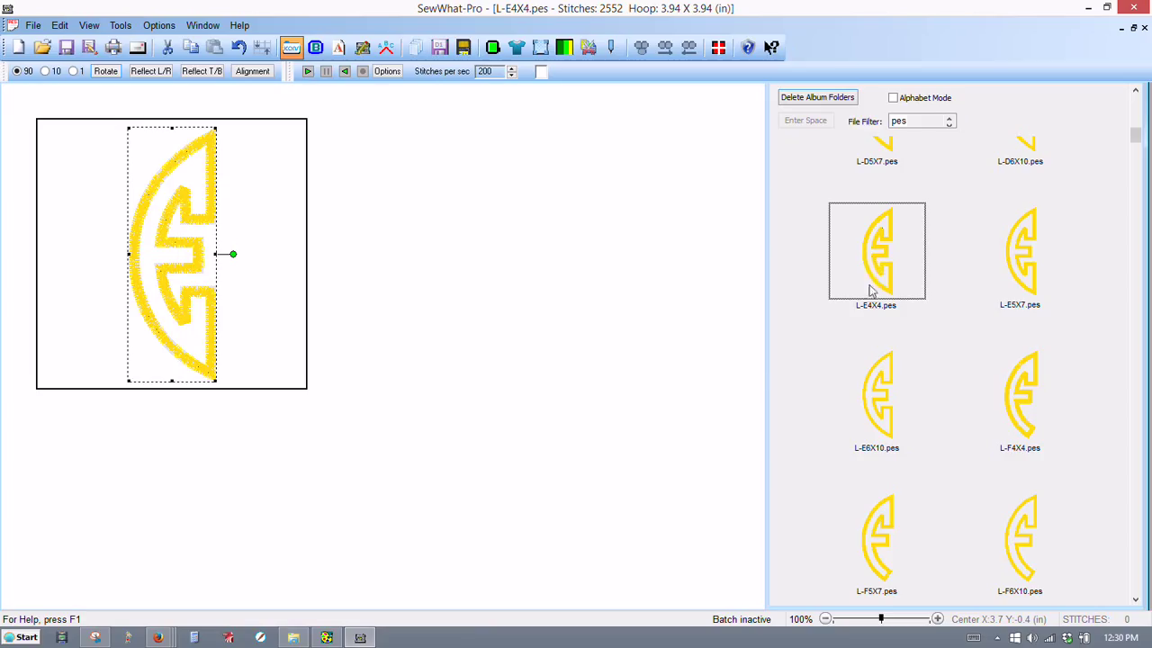
mouse_move(914, 255)
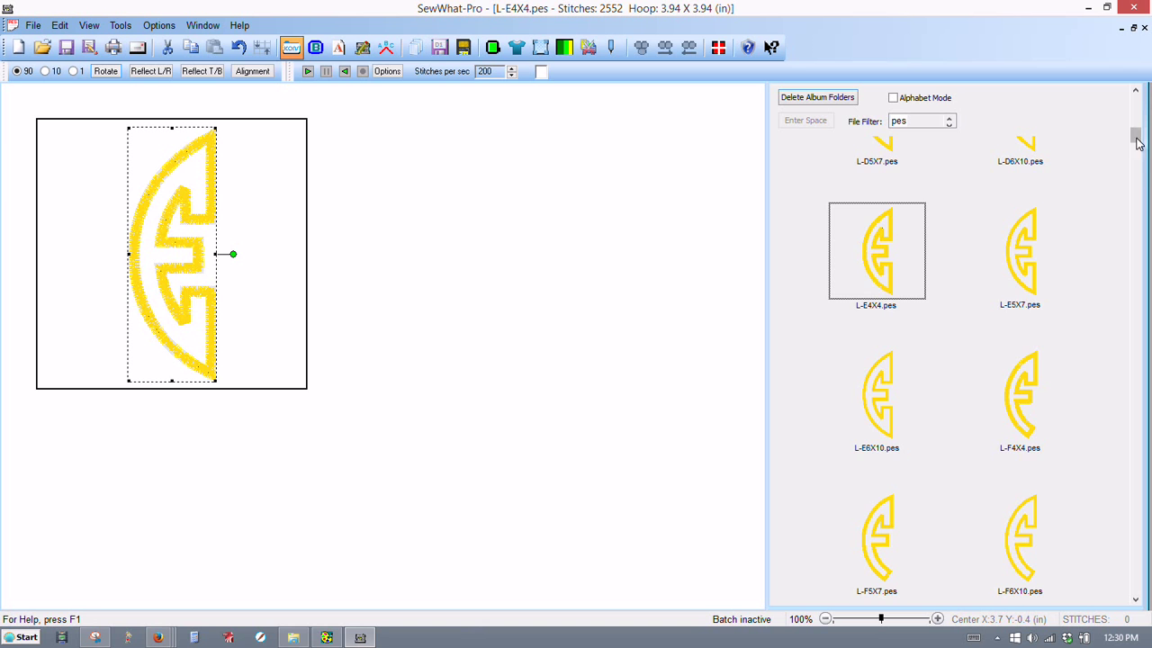
scroll("down", 3)
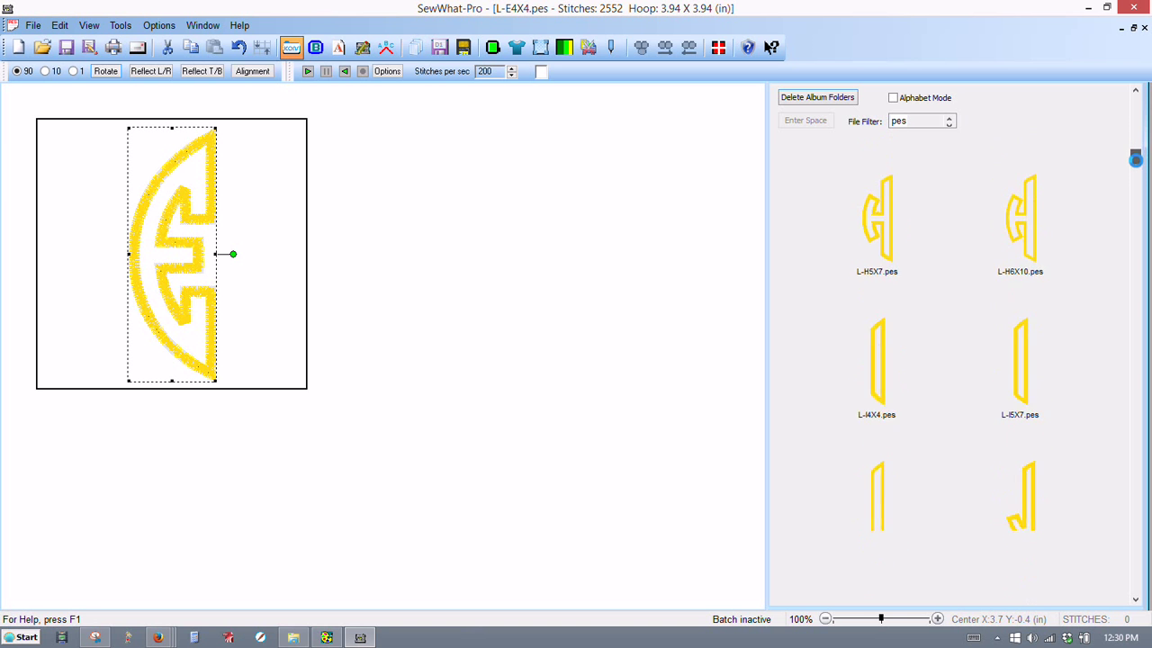
scroll("down", 3)
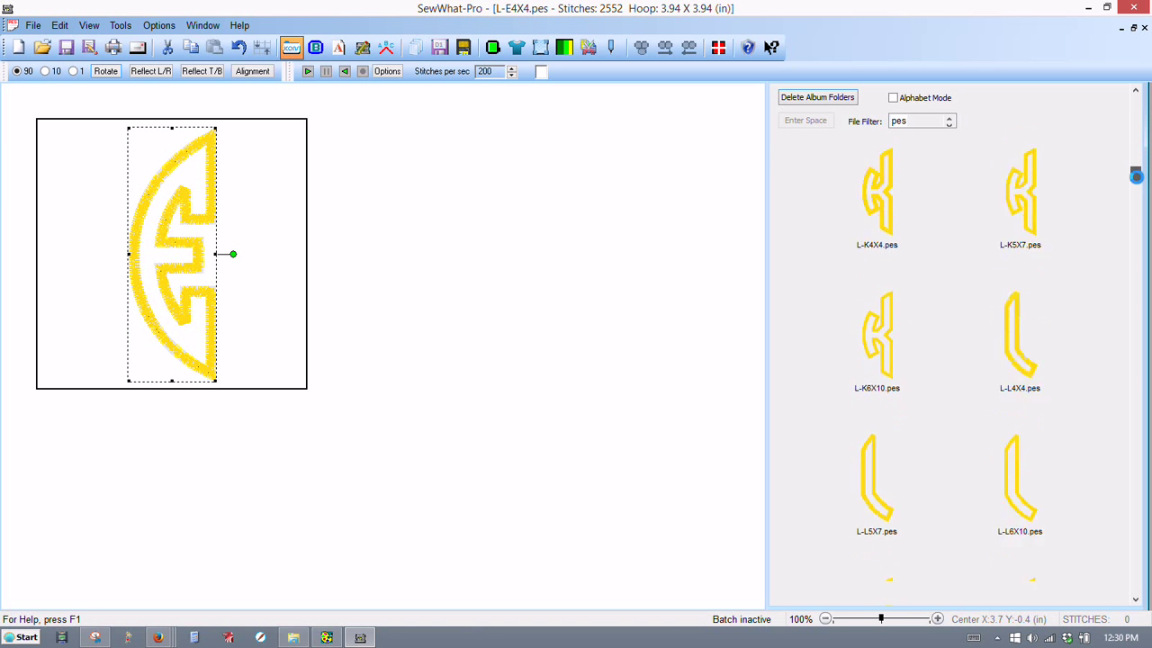
scroll("down", 3)
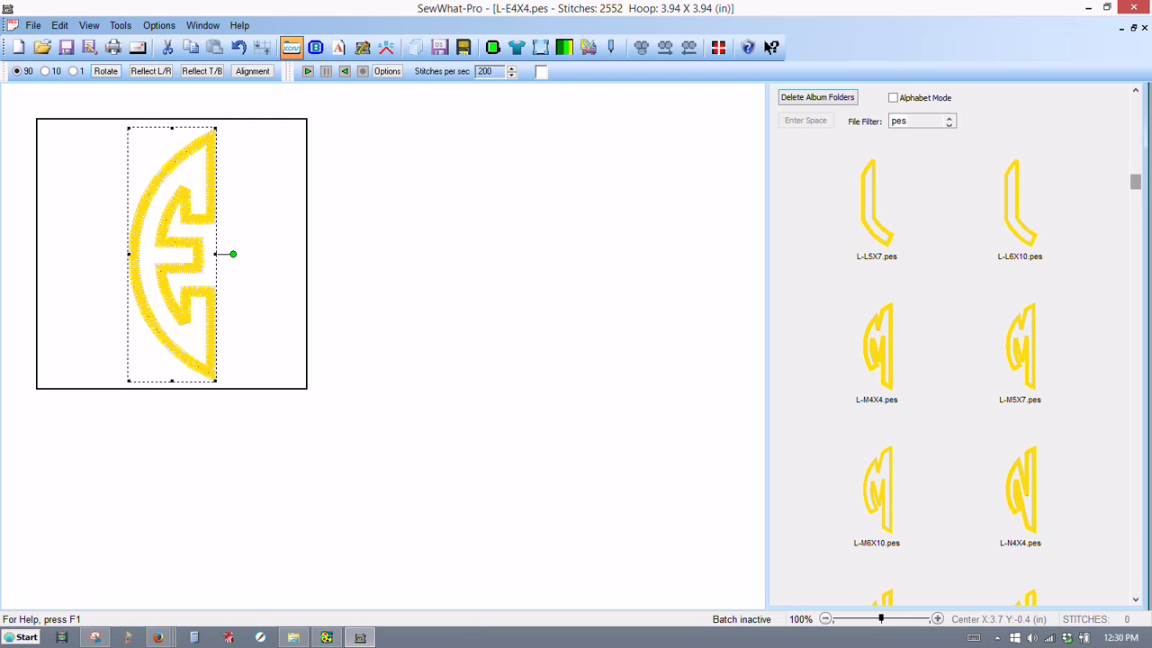
scroll("down", 3)
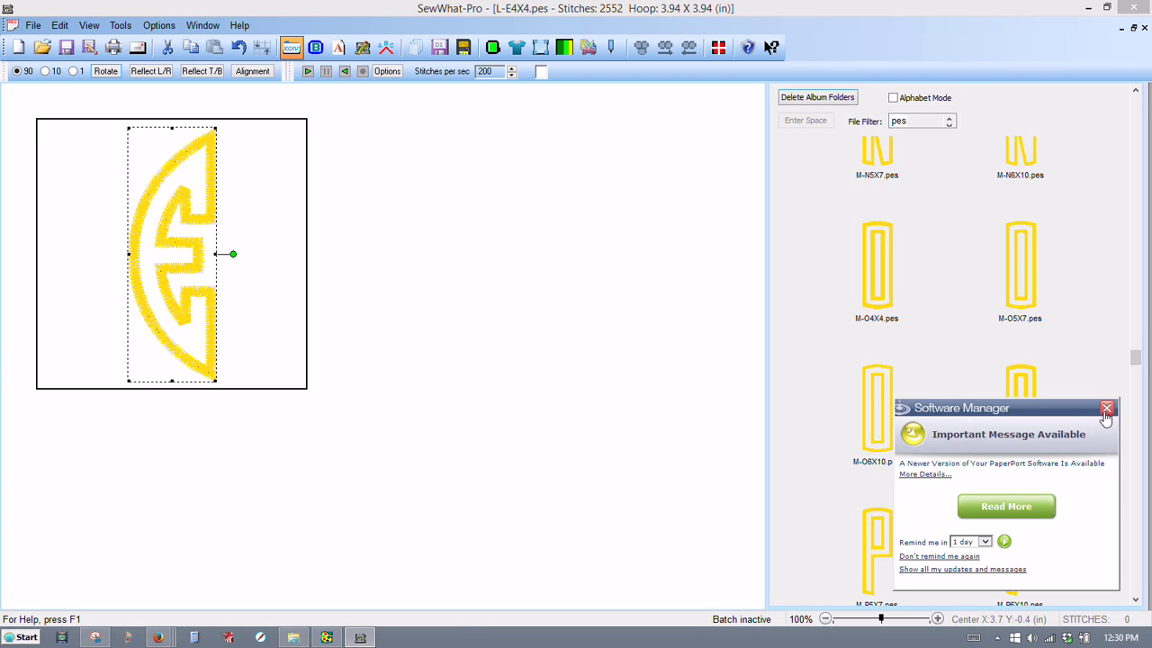
Dismiss the Software Manager update notice and reach the M-A4X4.pes thumbnail
left_click(1106, 407)
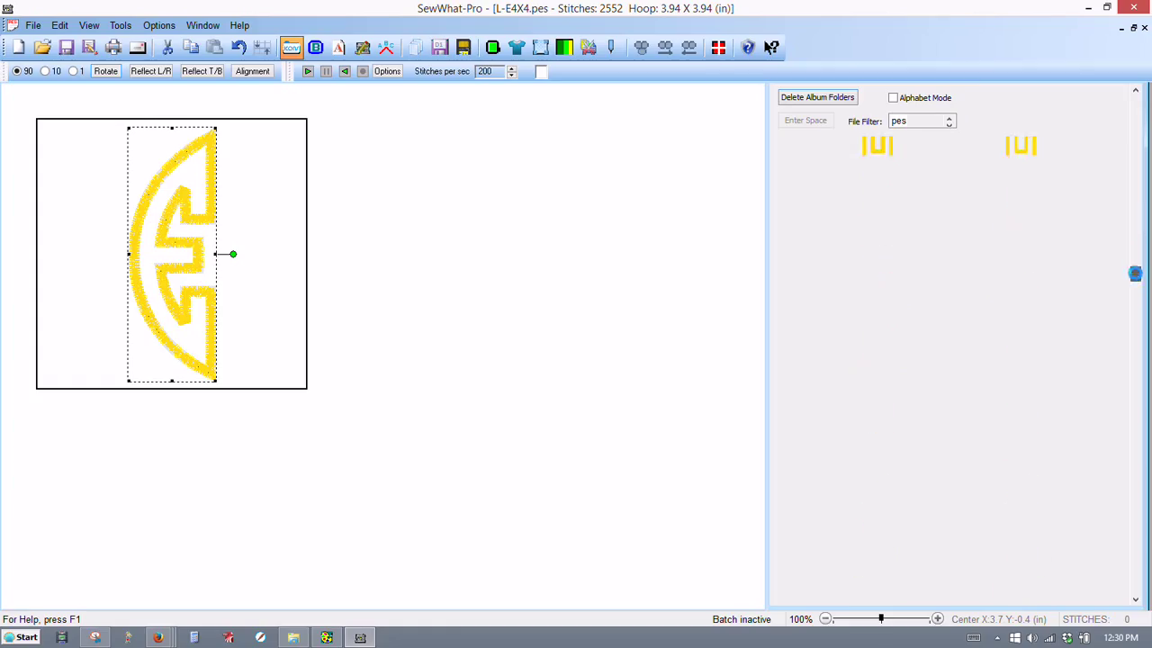
scroll("down", 3)
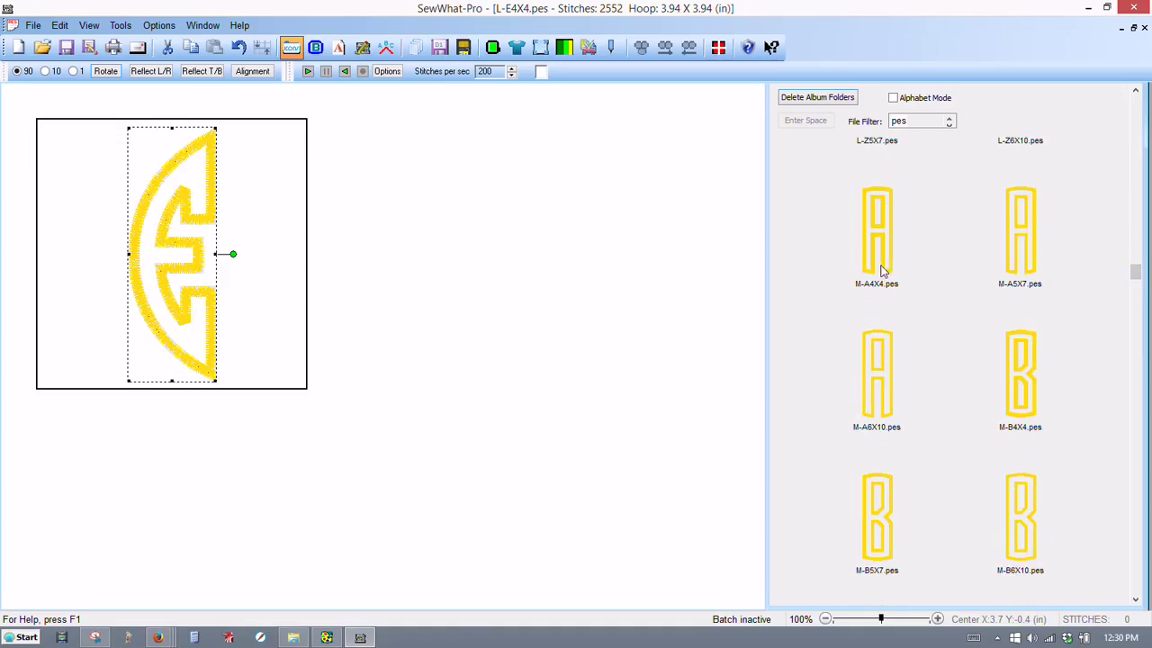
mouse_move(868, 254)
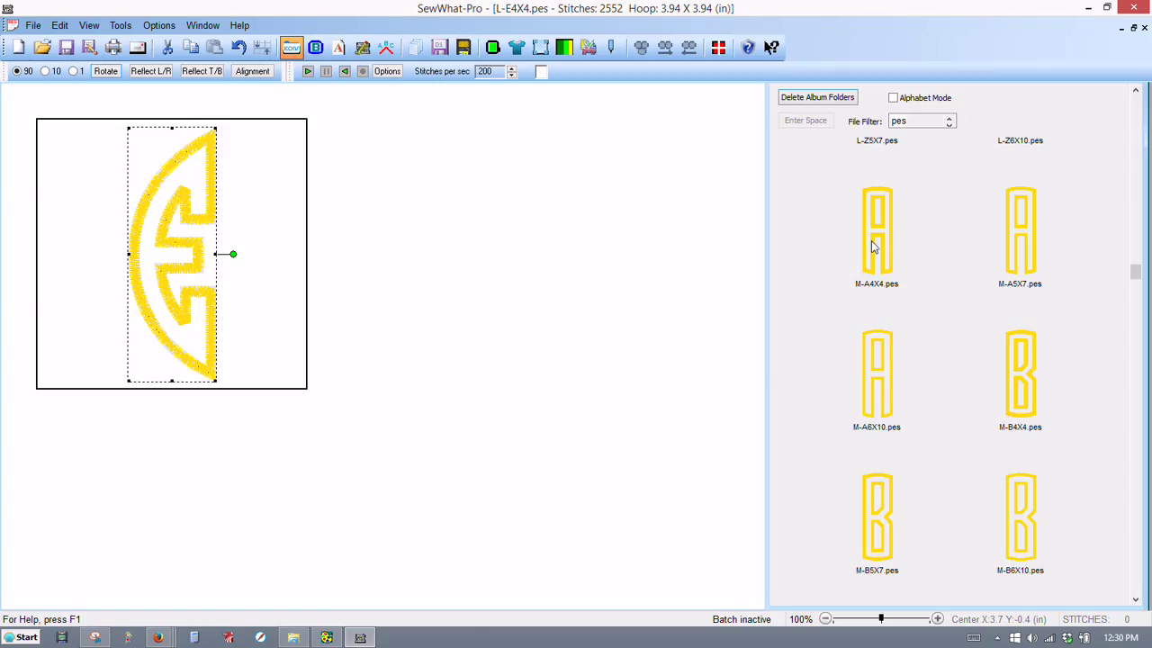
Add the tall A (M-A4X4.pes) and right-half C (R-C4X4.pes) letters to the hoop beside the E
double_click(877, 230)
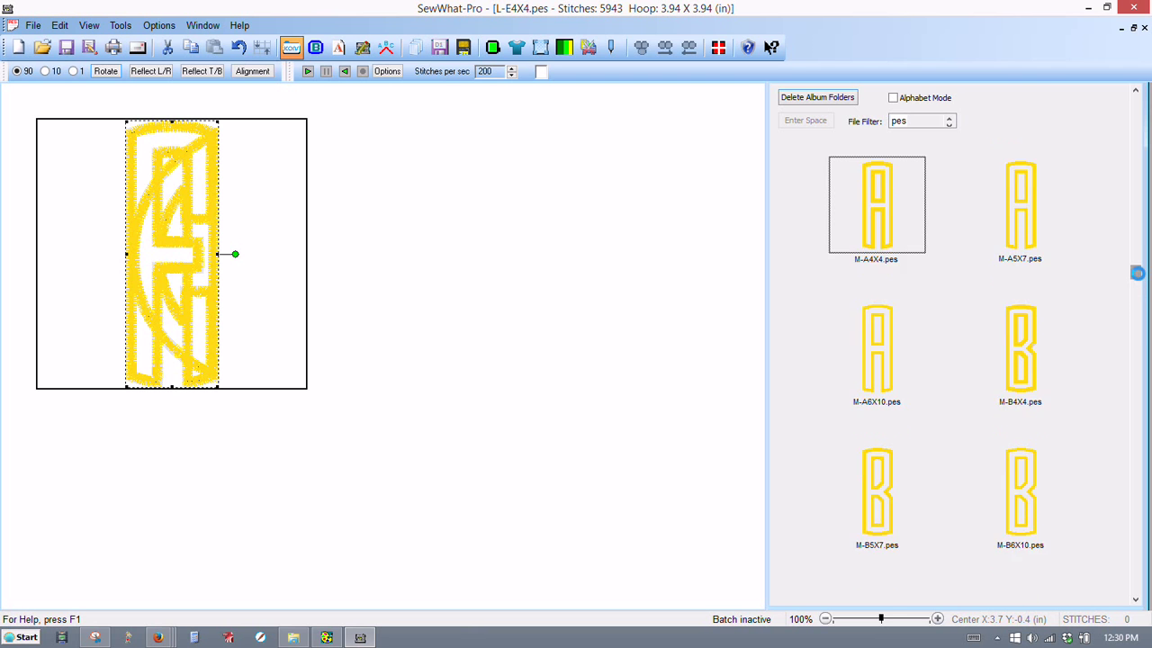
scroll("down", 3)
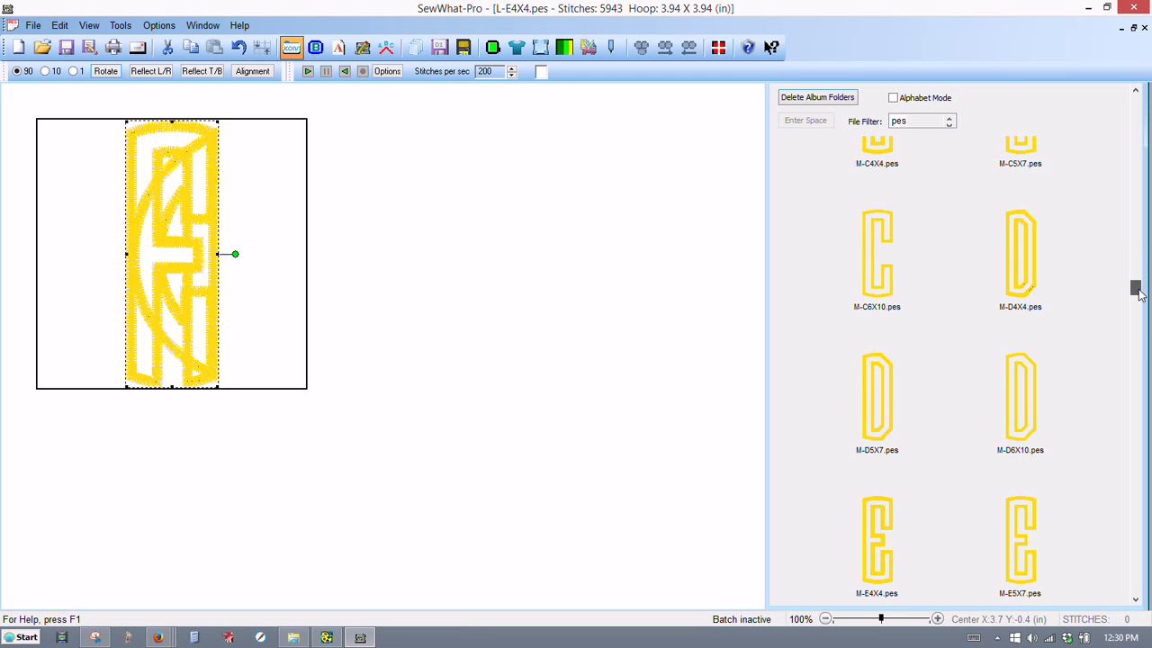
scroll("down", 3)
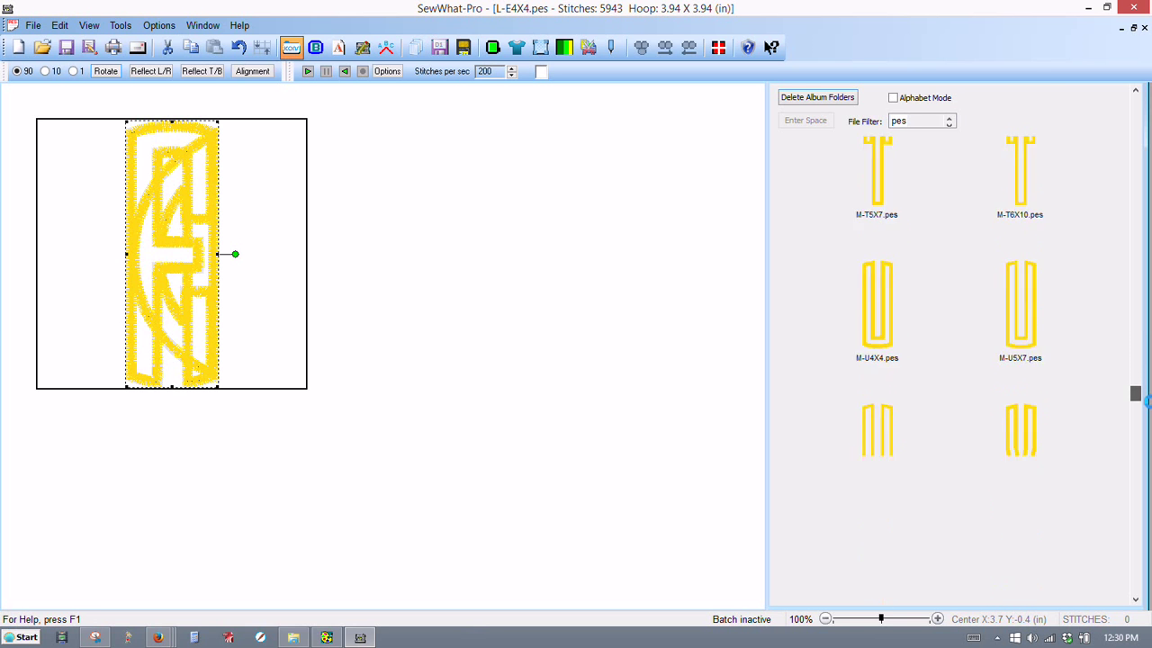
scroll("down", 3)
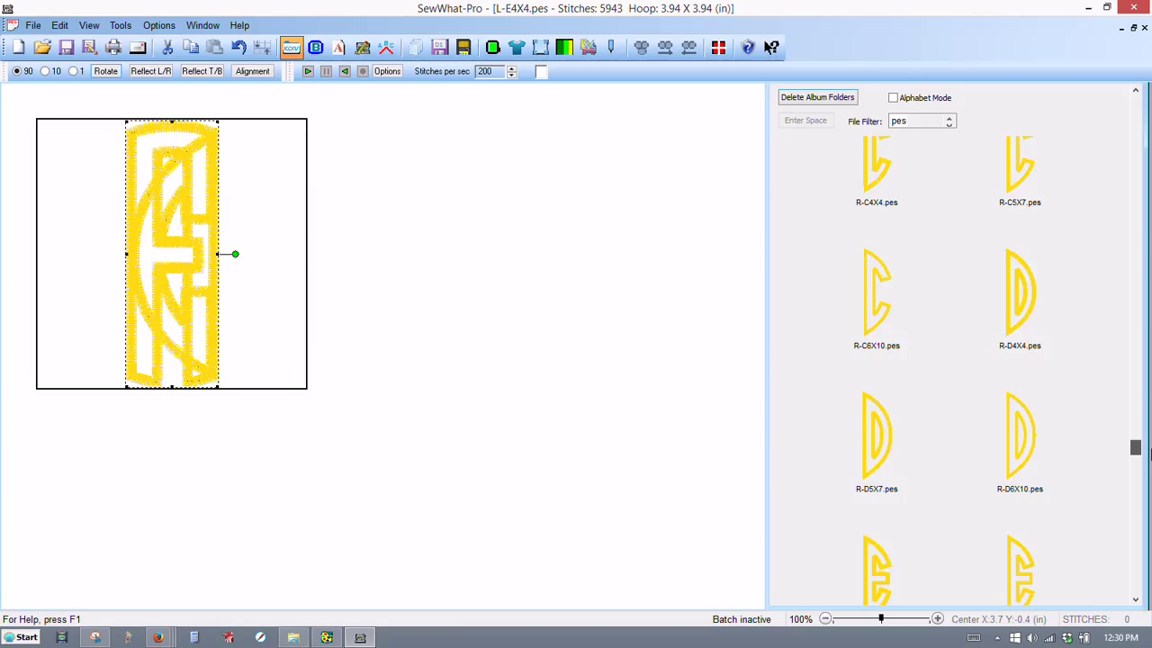
mouse_move(871, 179)
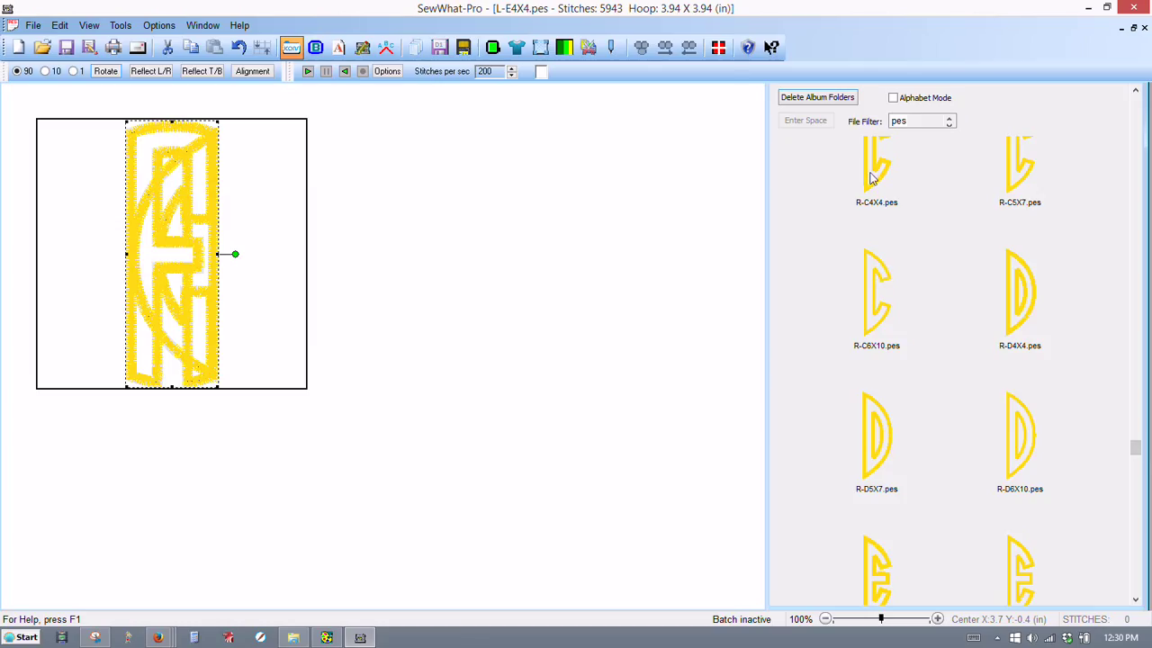
left_click(875, 166)
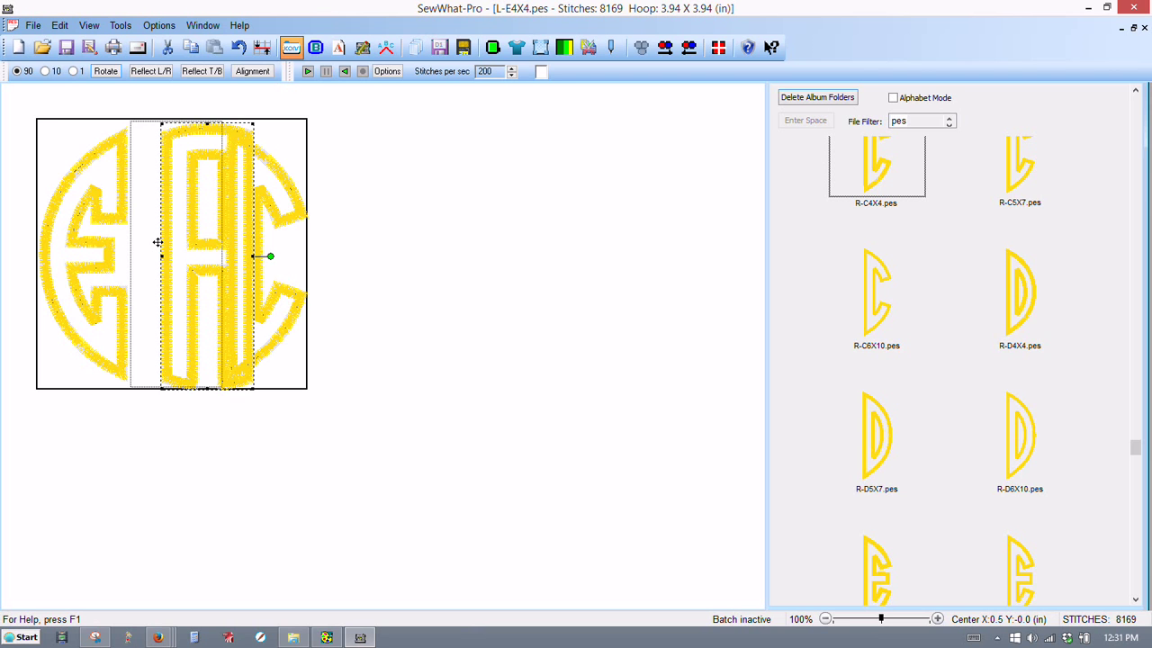
Drag the A between the E and C and nudge the C to close the round EAC monogram
left_click_drag(270, 256, 238, 254)
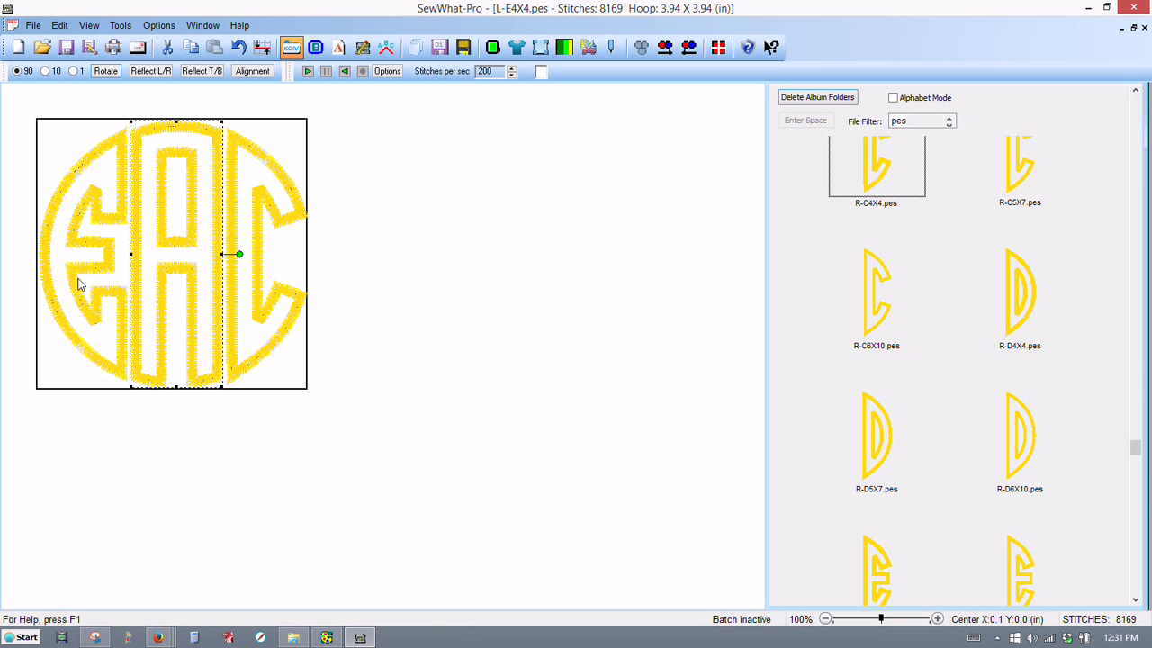
mouse_move(115, 291)
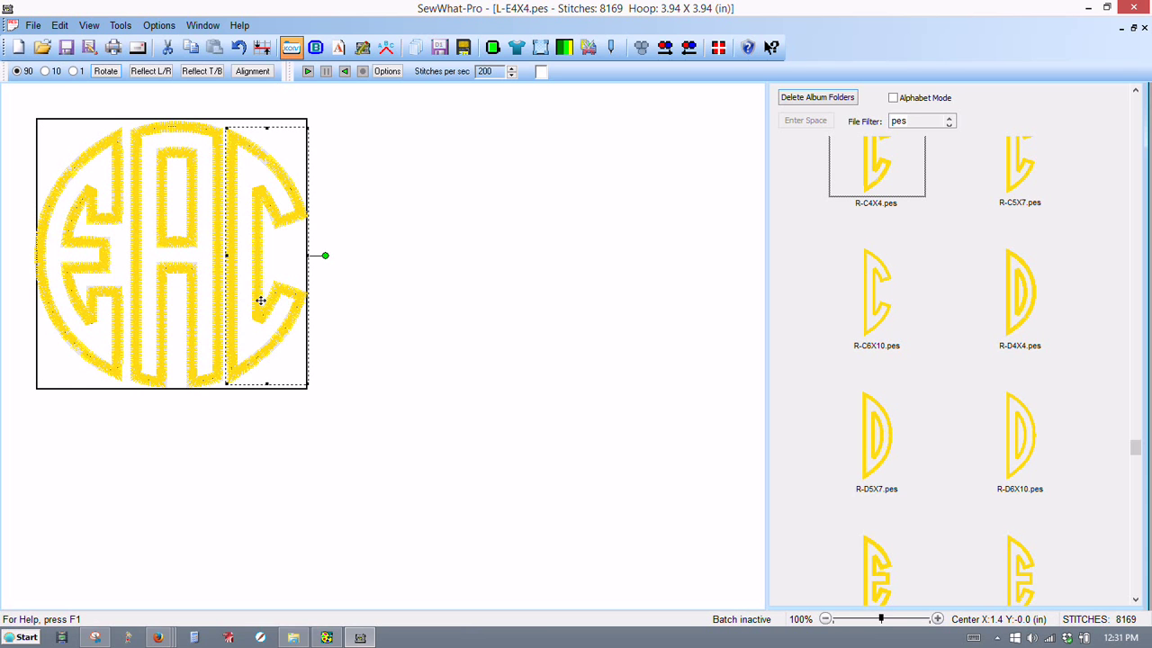
mouse_move(263, 317)
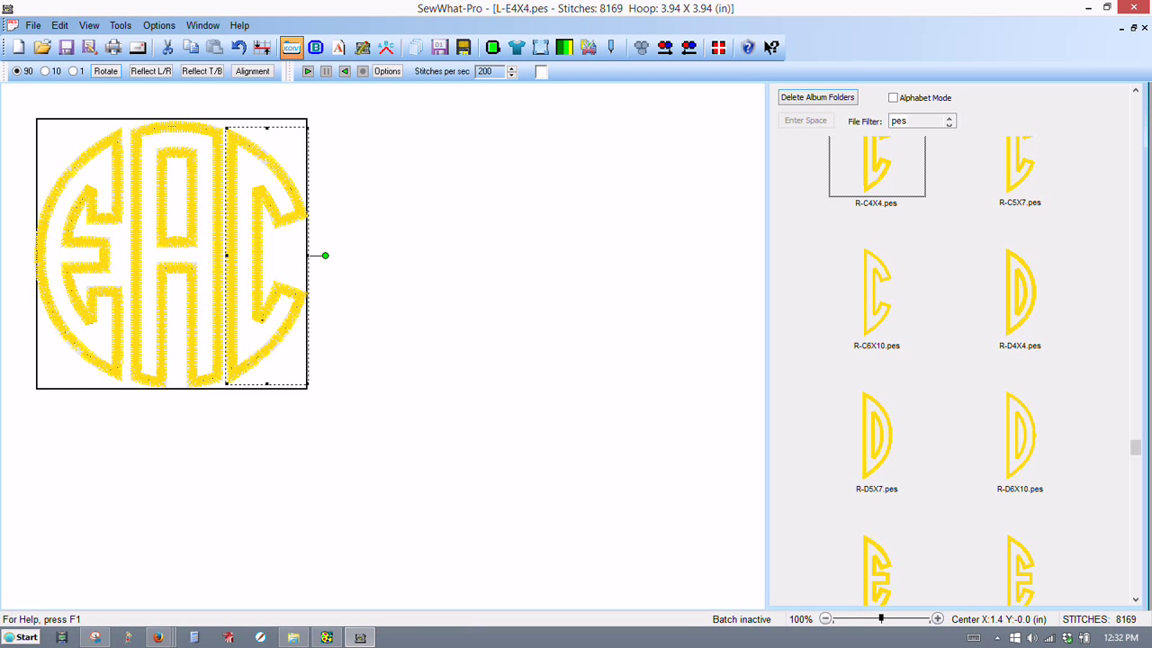
mouse_move(262, 317)
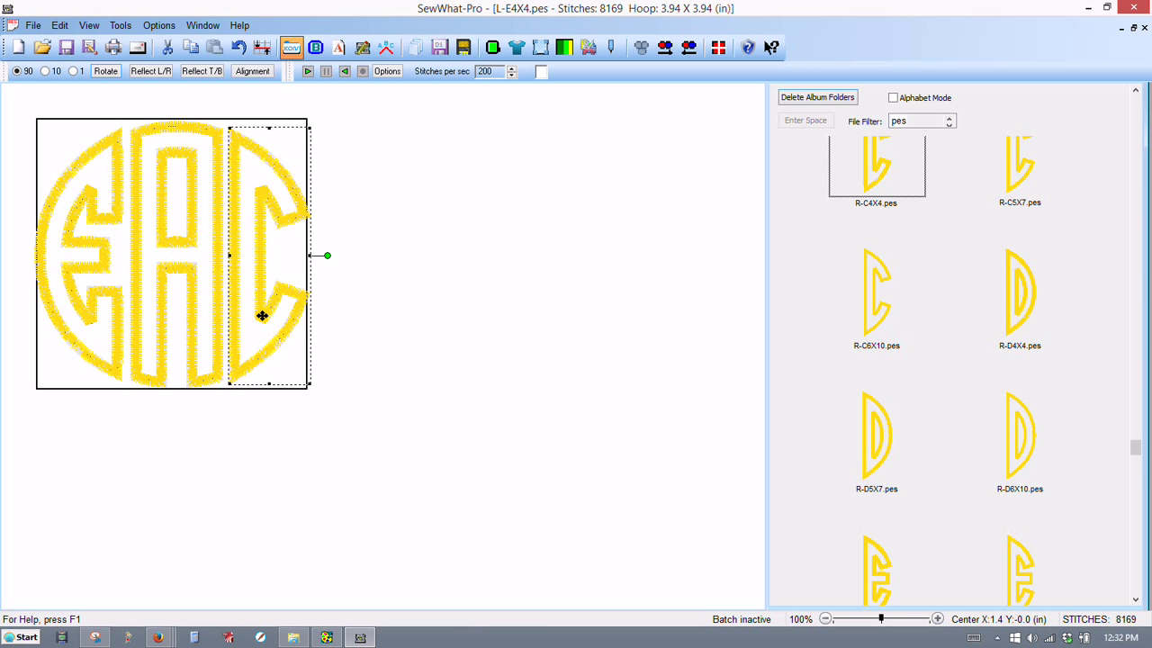
left_click(149, 72)
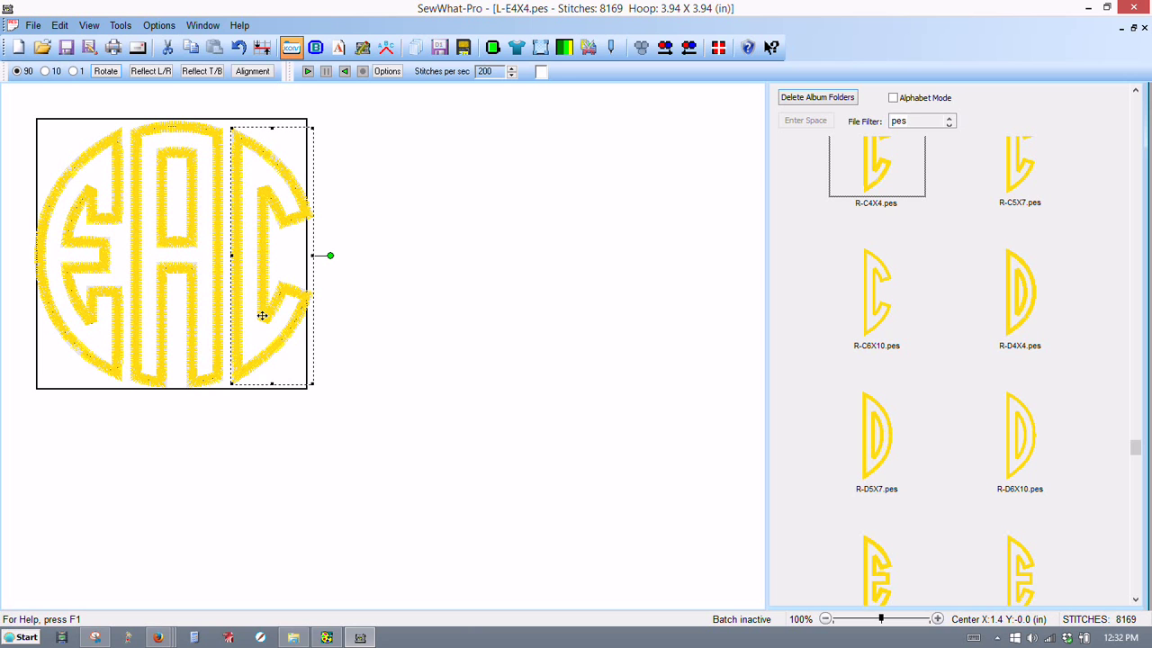
mouse_move(288, 326)
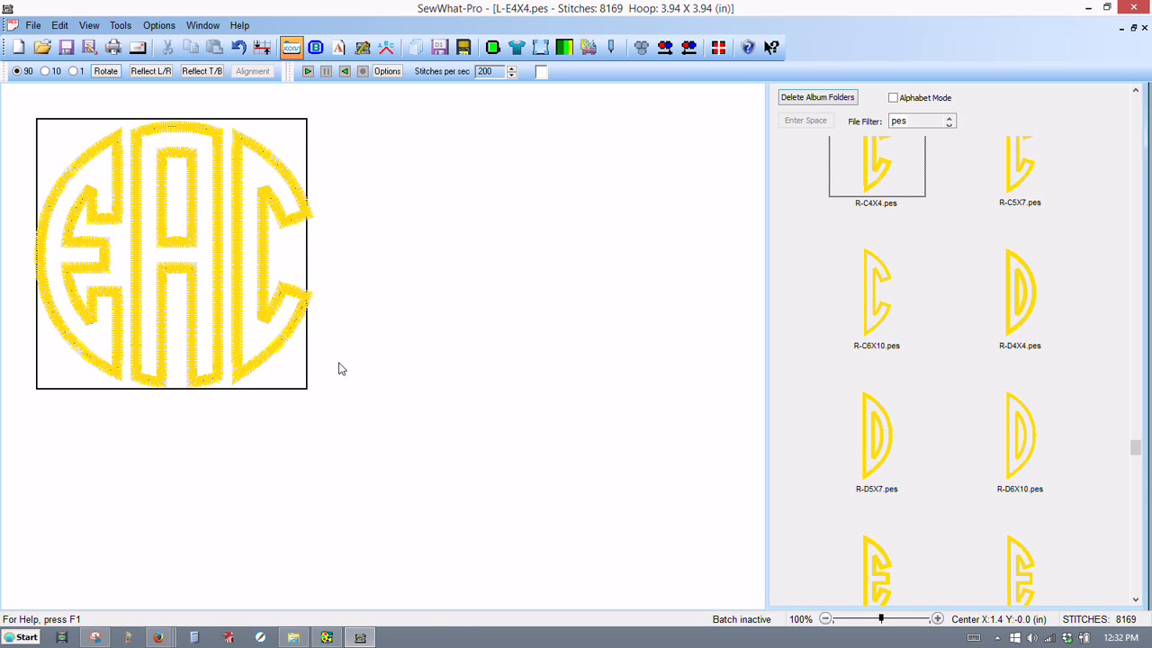
mouse_move(200, 237)
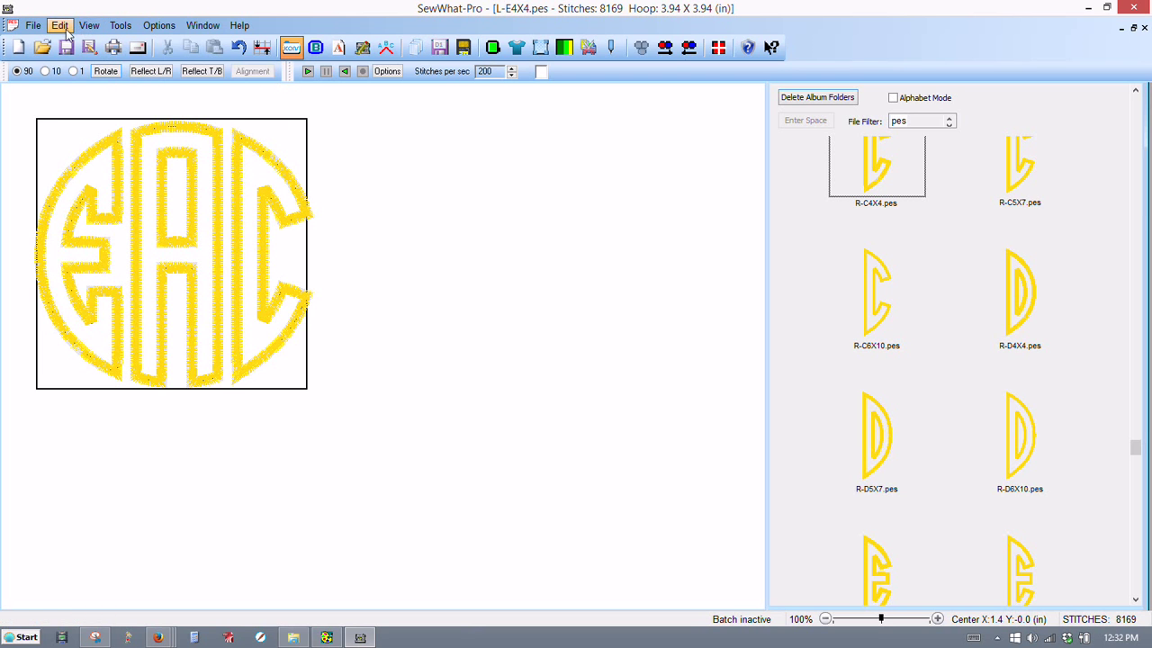
Switch the side pane from album icons to the pattern info and thread colour list
left_click(88, 25)
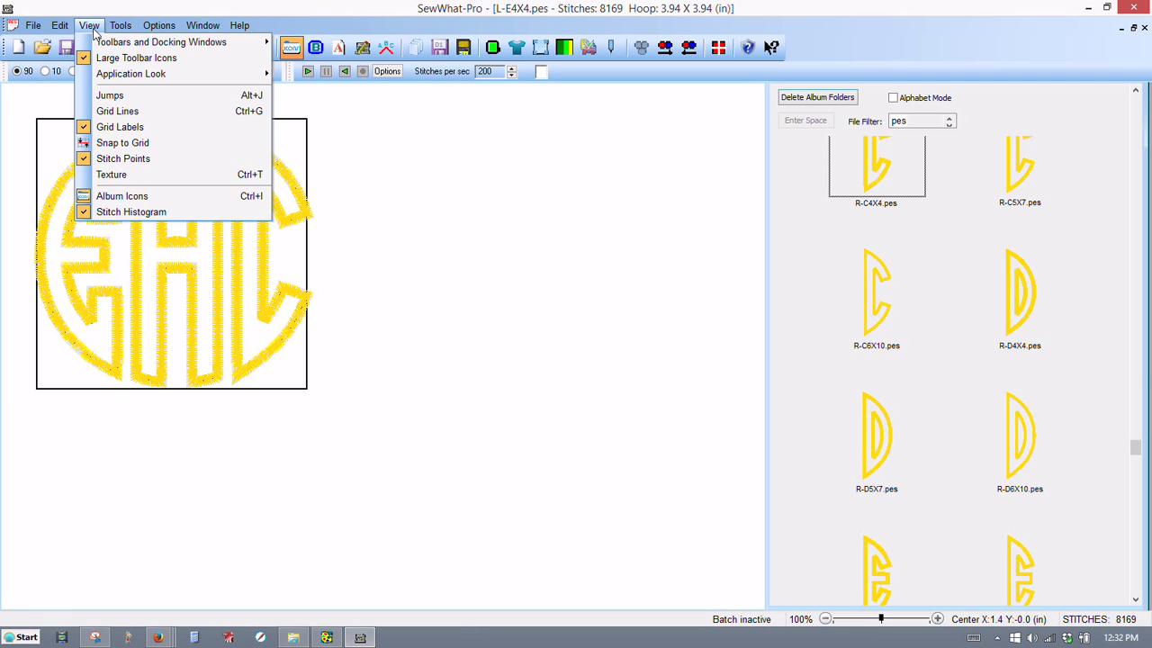
mouse_move(122, 195)
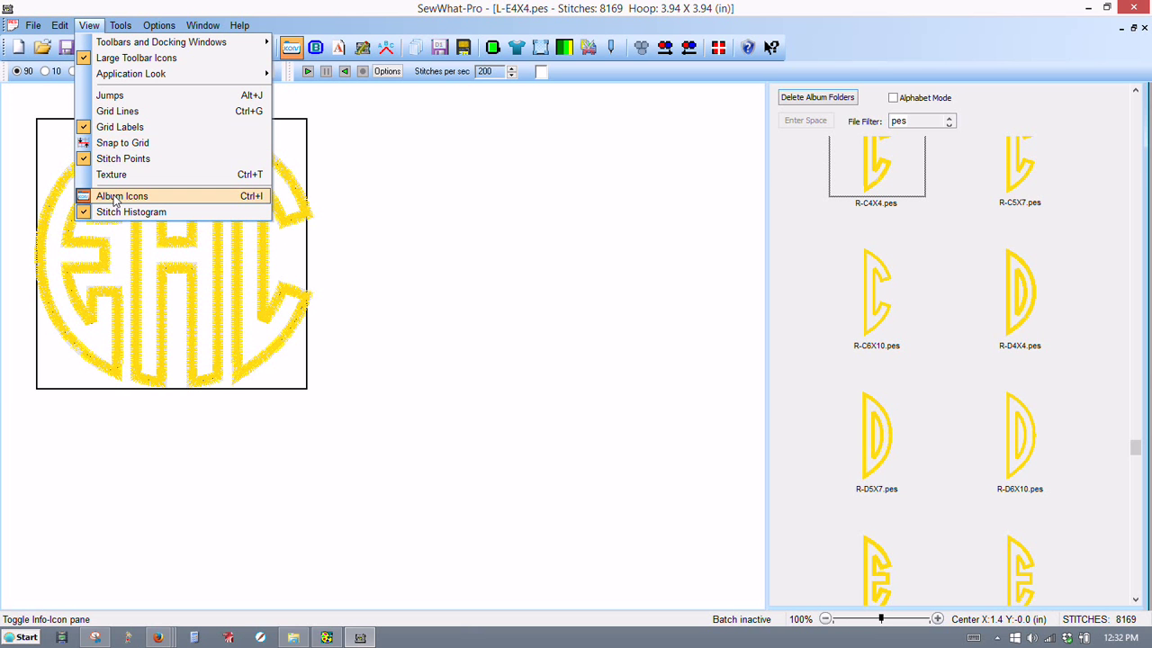
left_click(122, 196)
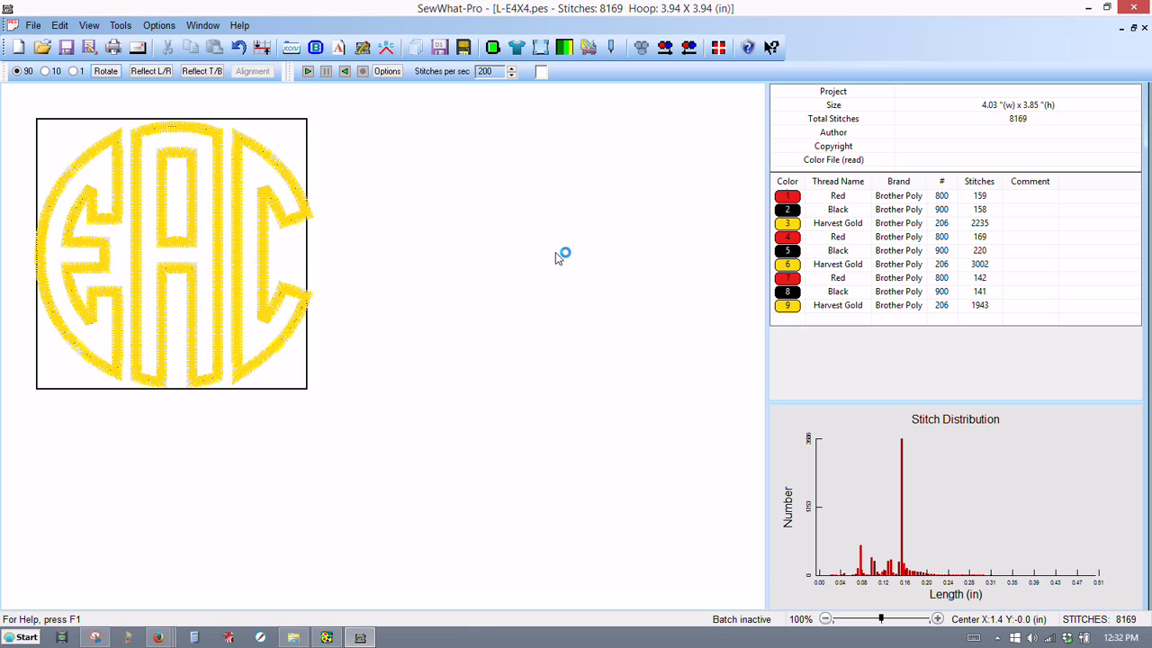
mouse_move(752, 302)
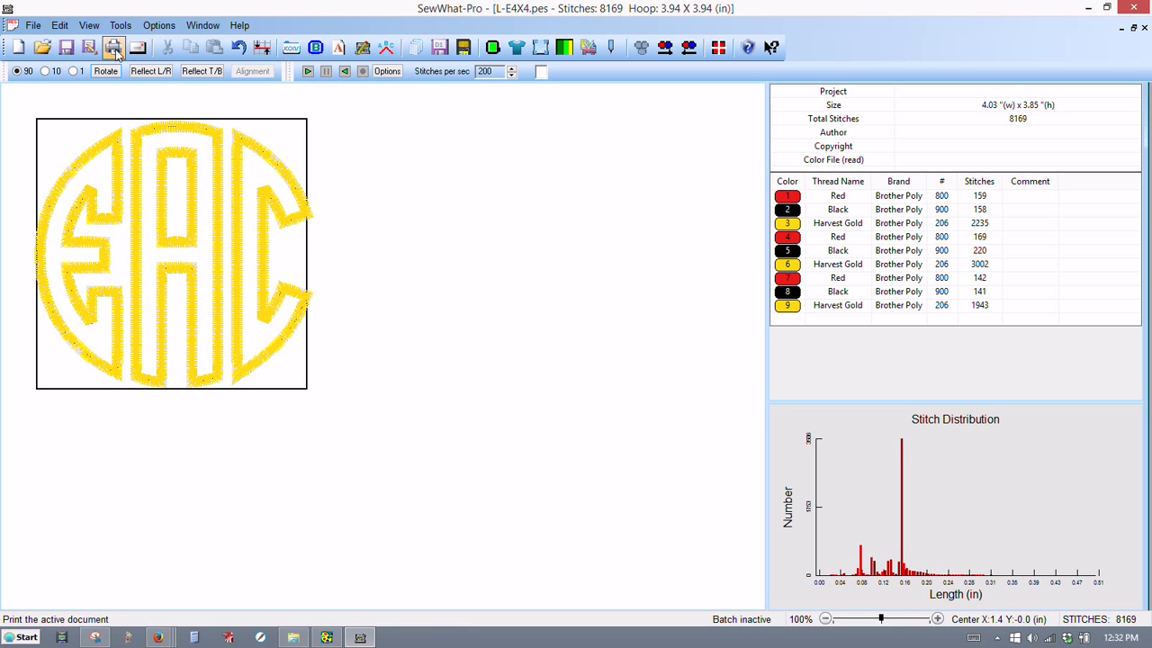
Open Resize Pattern from the Tools menu for the selected monogram
left_click(118, 26)
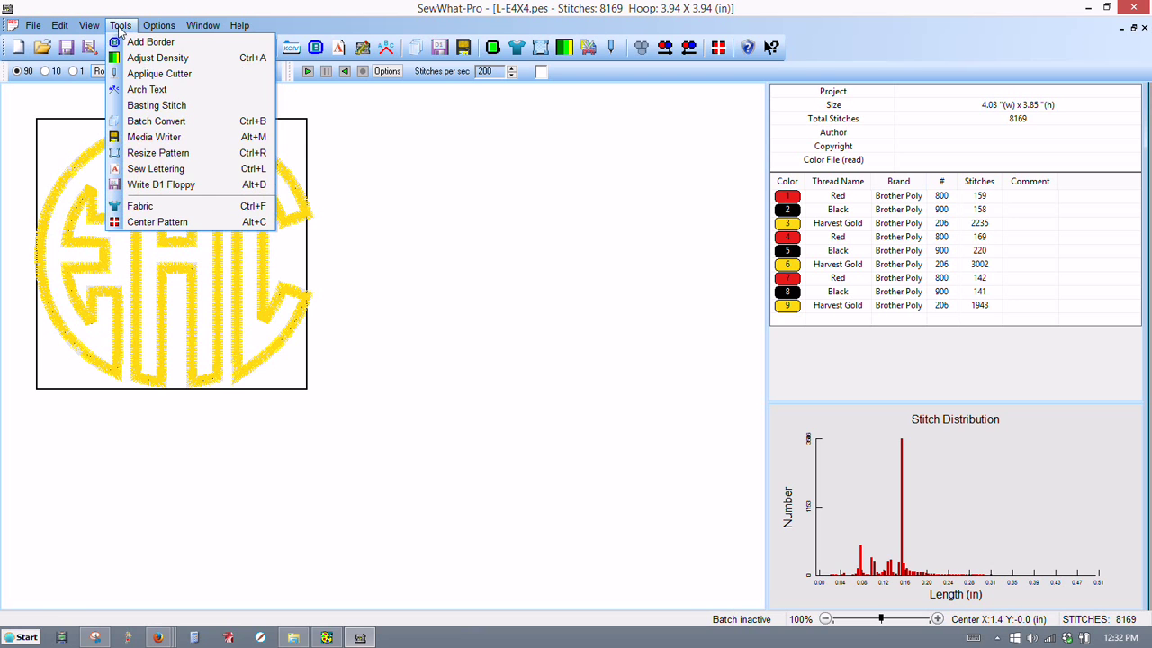
mouse_move(148, 90)
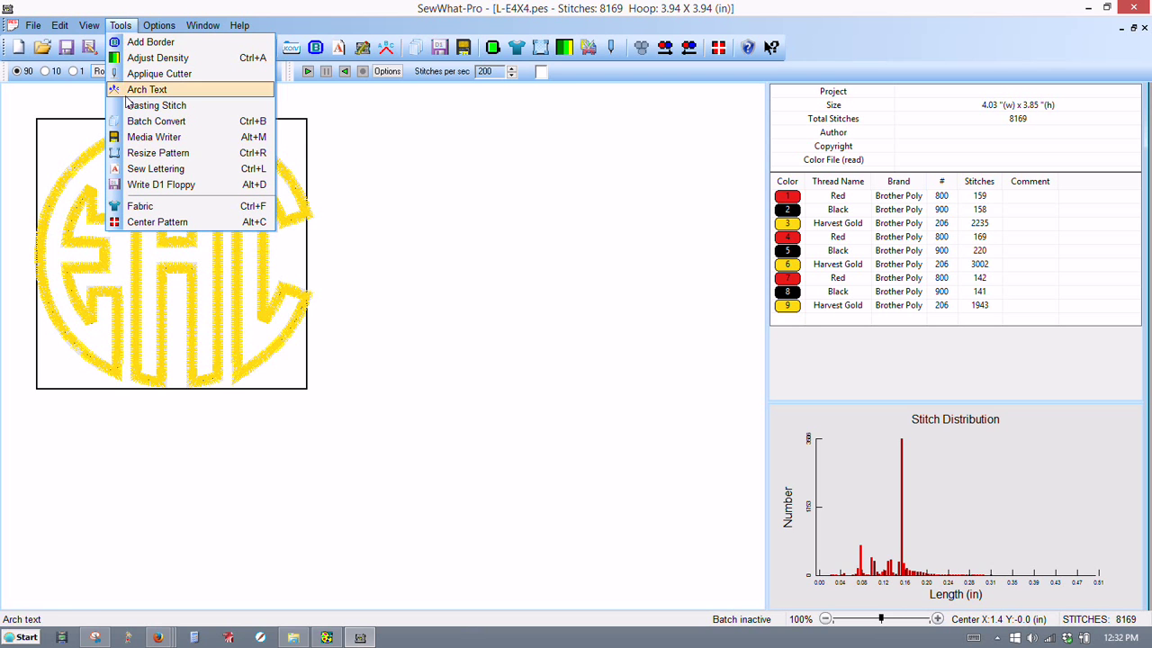
mouse_move(159, 151)
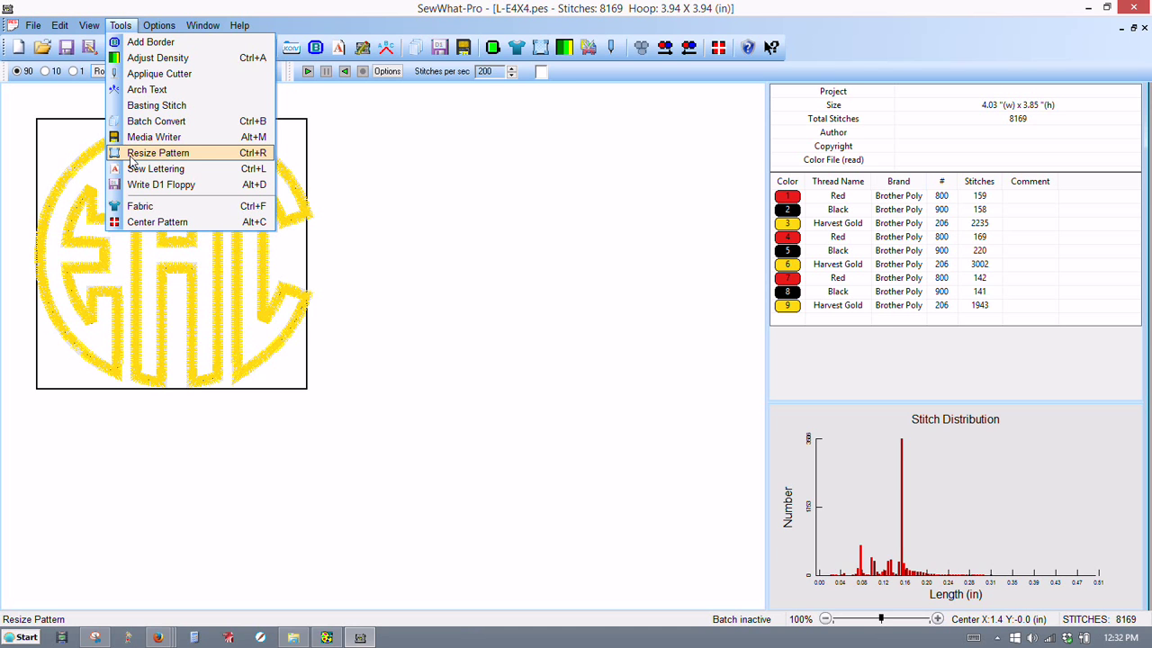
mouse_move(242, 158)
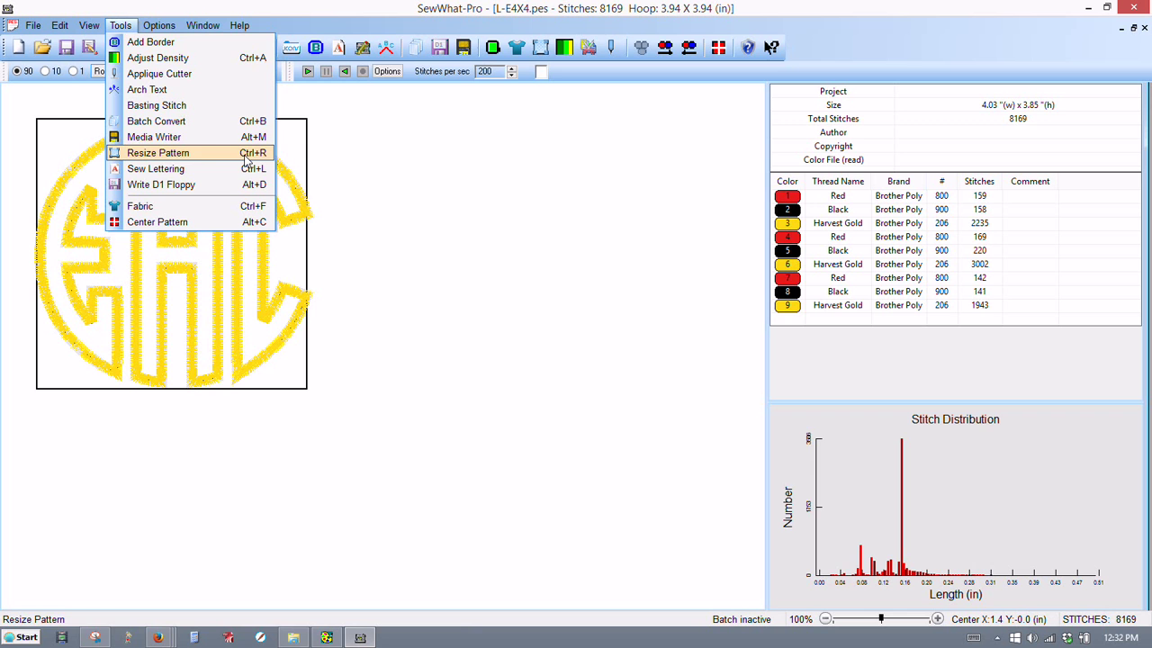
mouse_move(155, 121)
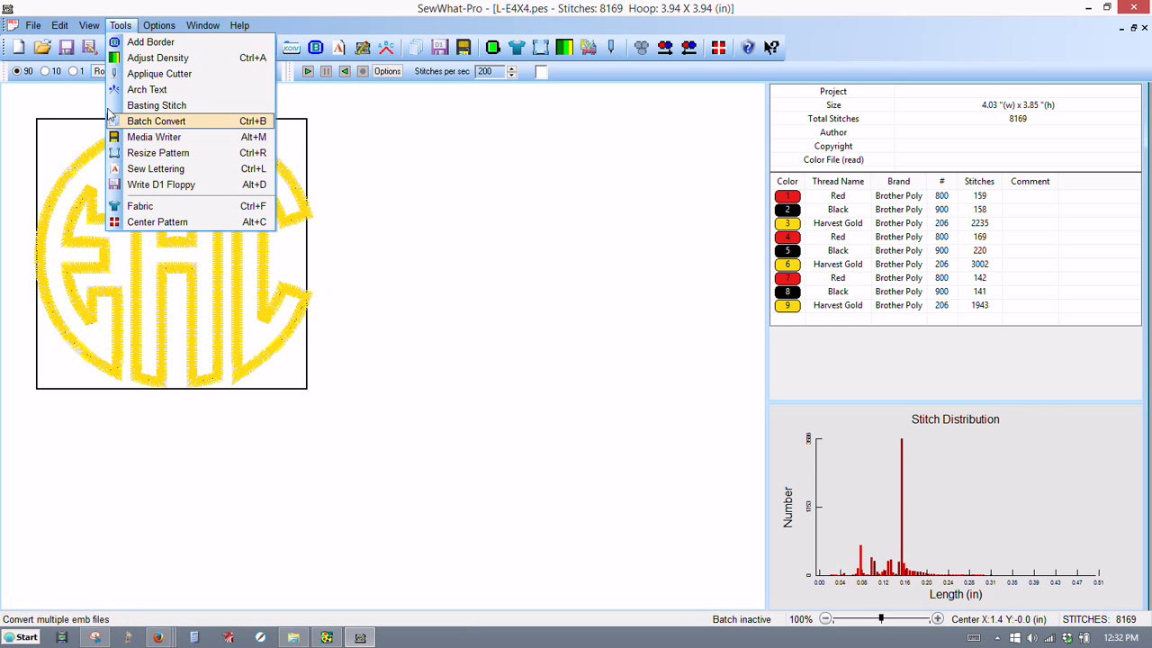
mouse_move(158, 151)
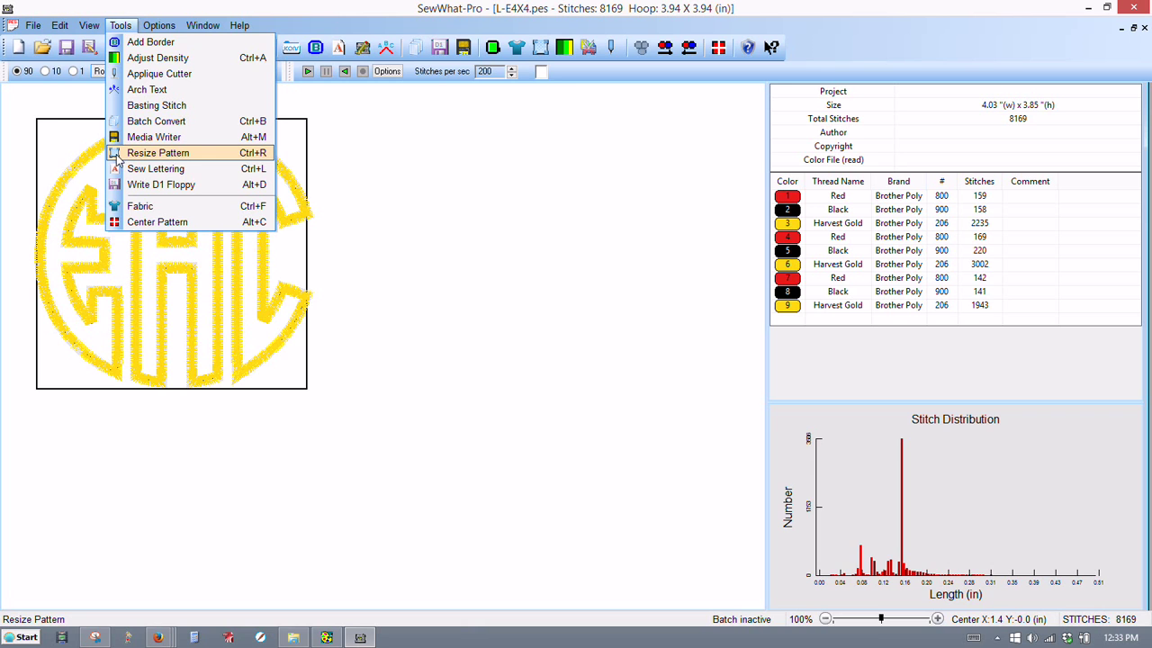
mouse_move(241, 162)
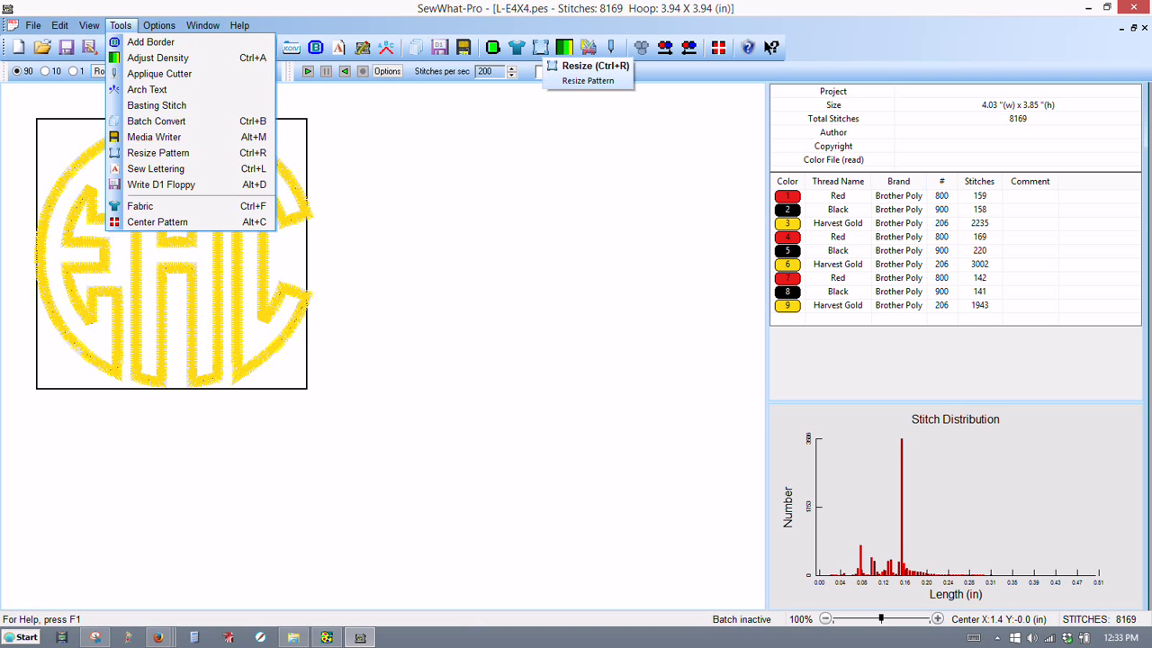
left_click(158, 151)
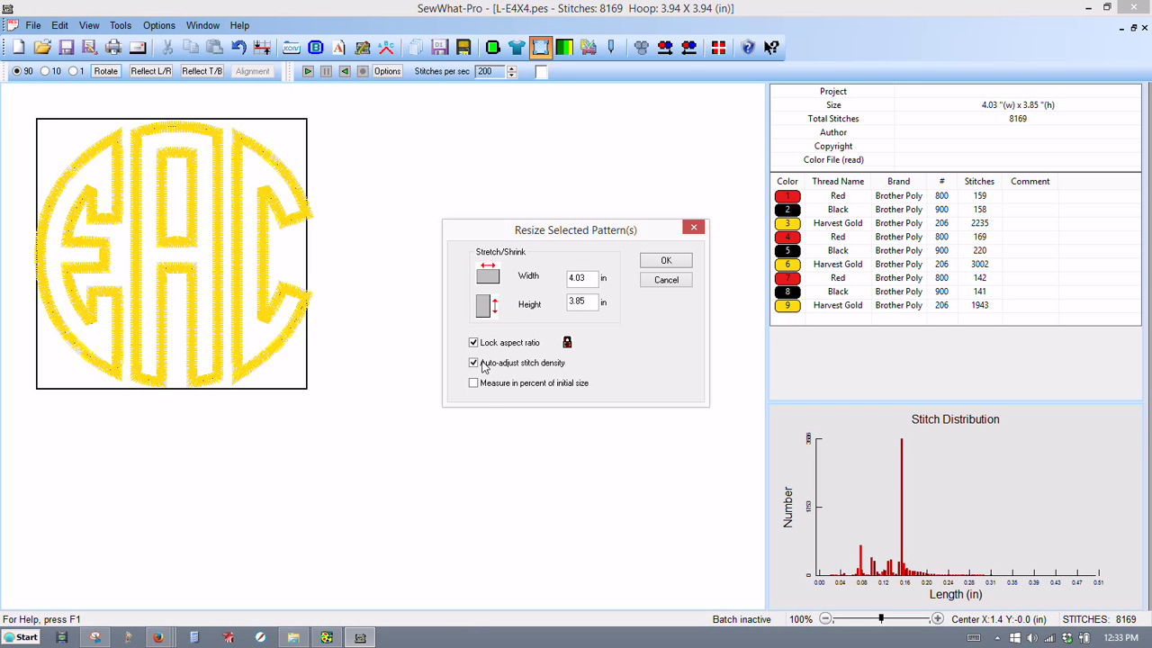
mouse_move(562, 339)
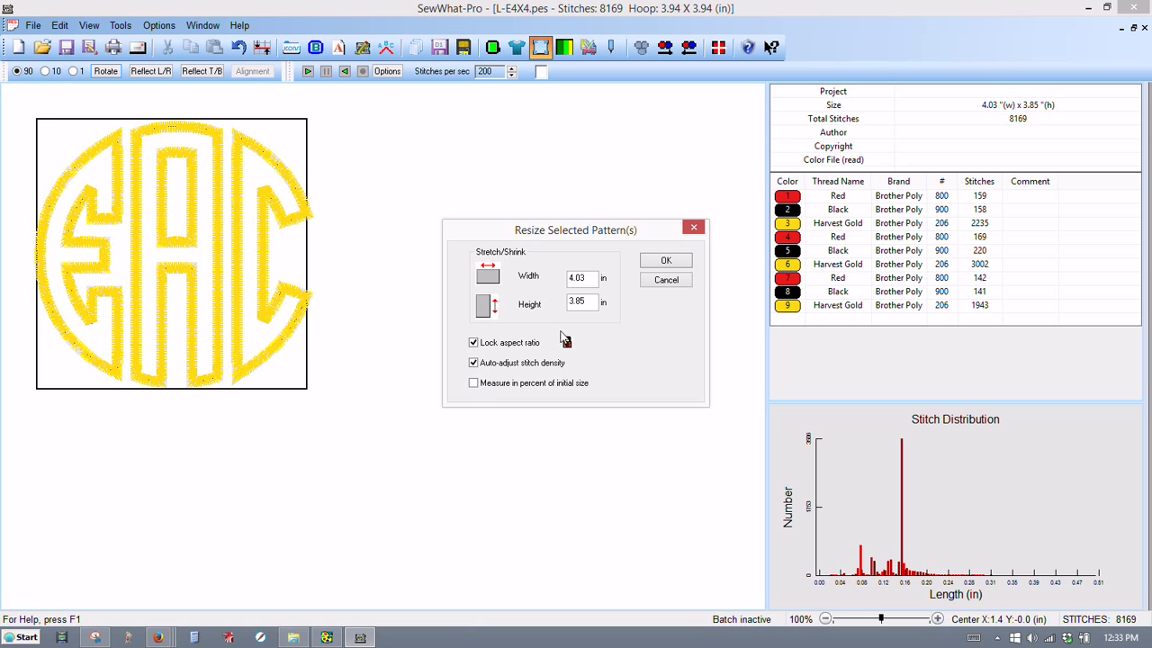
Resize the monogram to 3.8 inches wide with aspect ratio locked and apply it
left_click(579, 302)
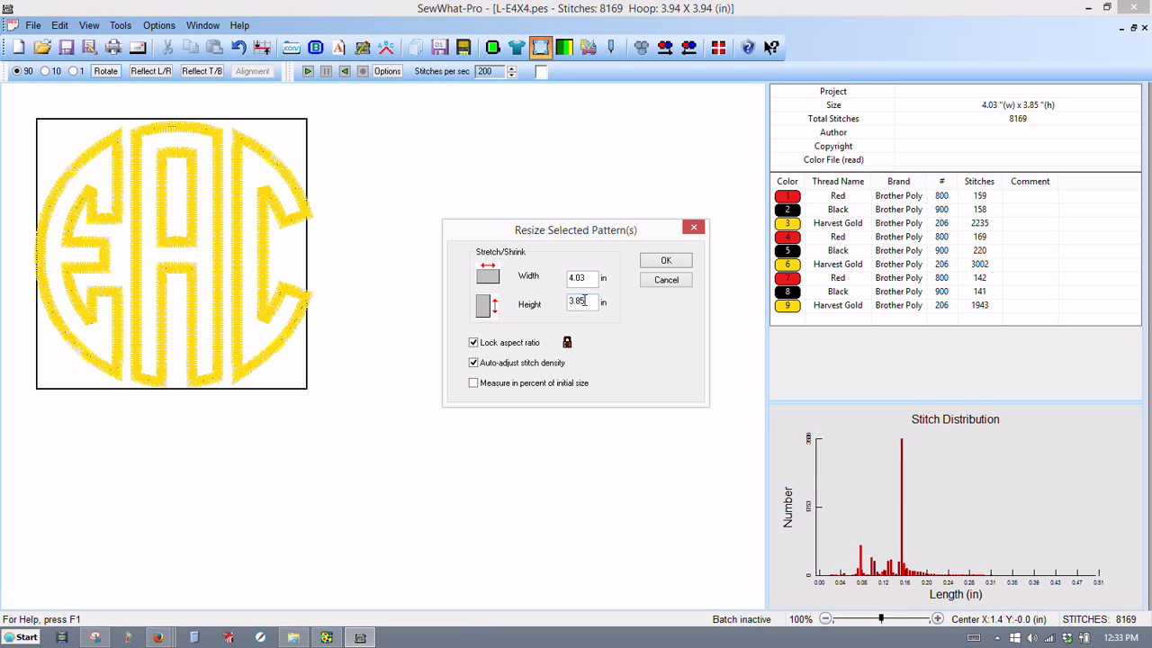
left_click(473, 382)
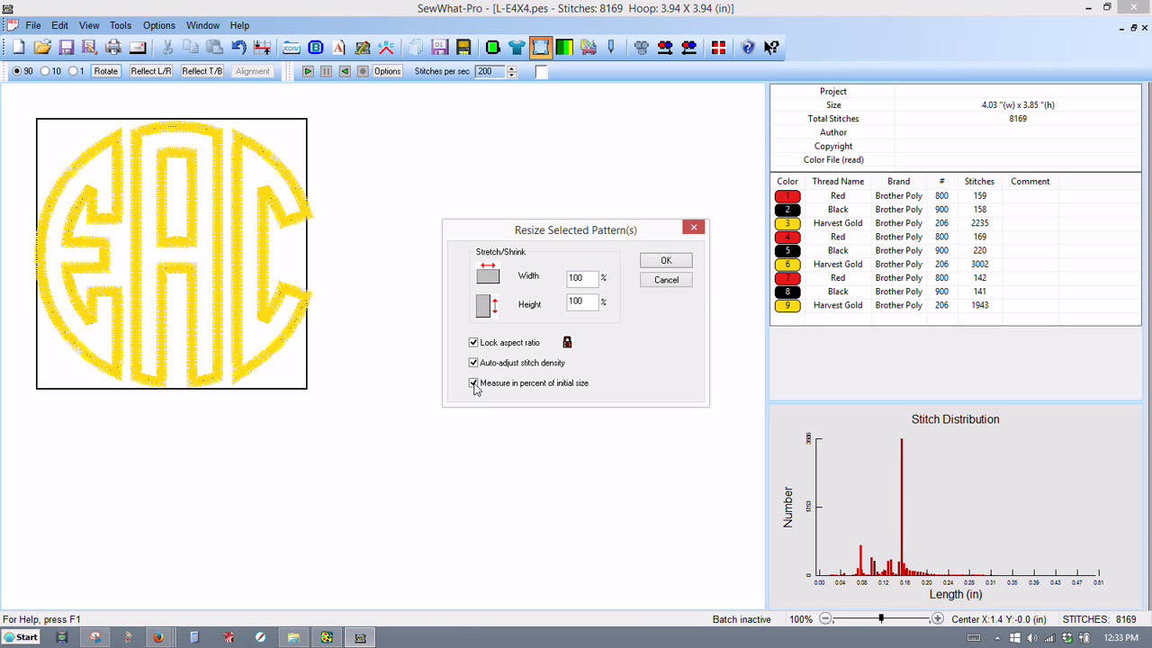
left_click(473, 382)
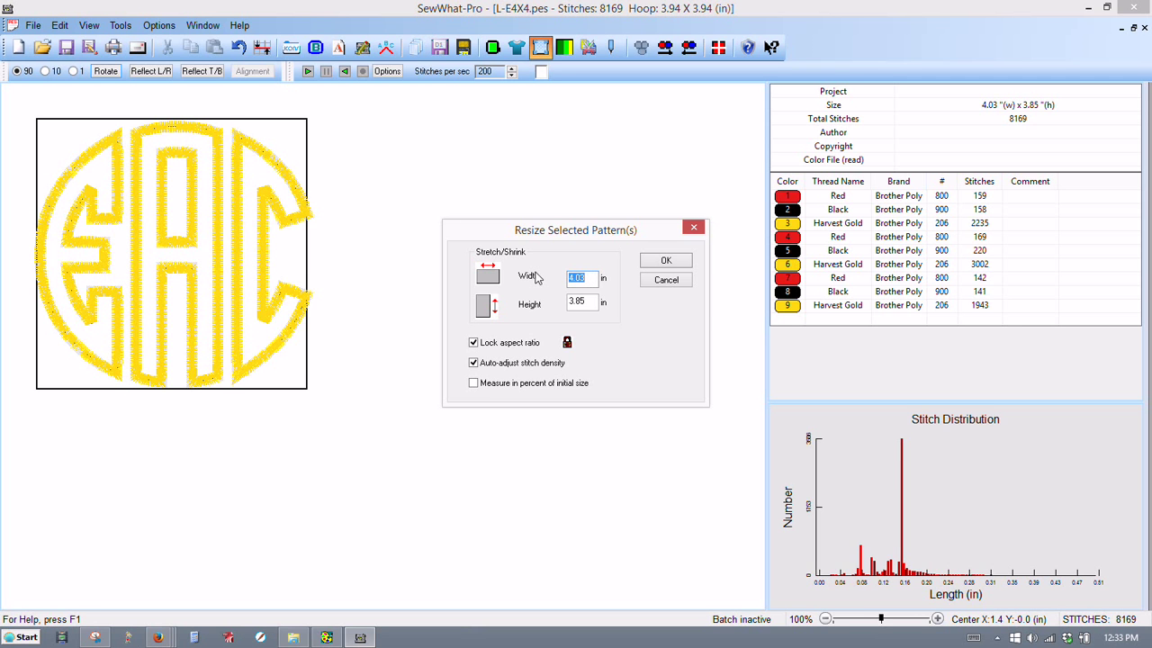
type("3.8")
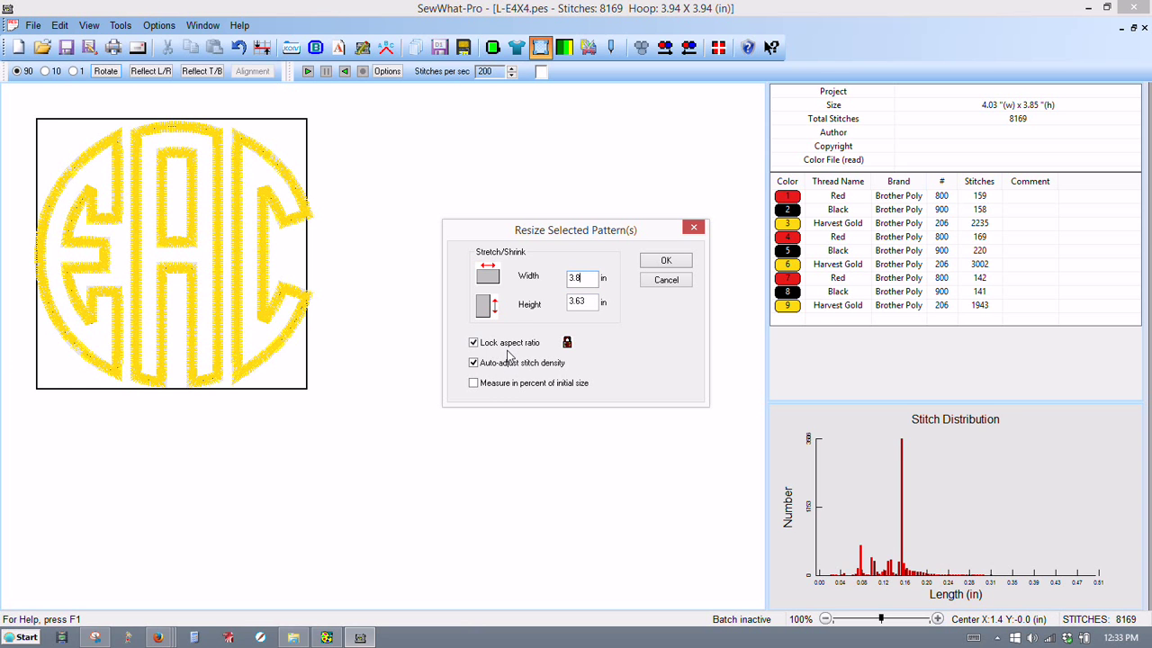
left_click(580, 277)
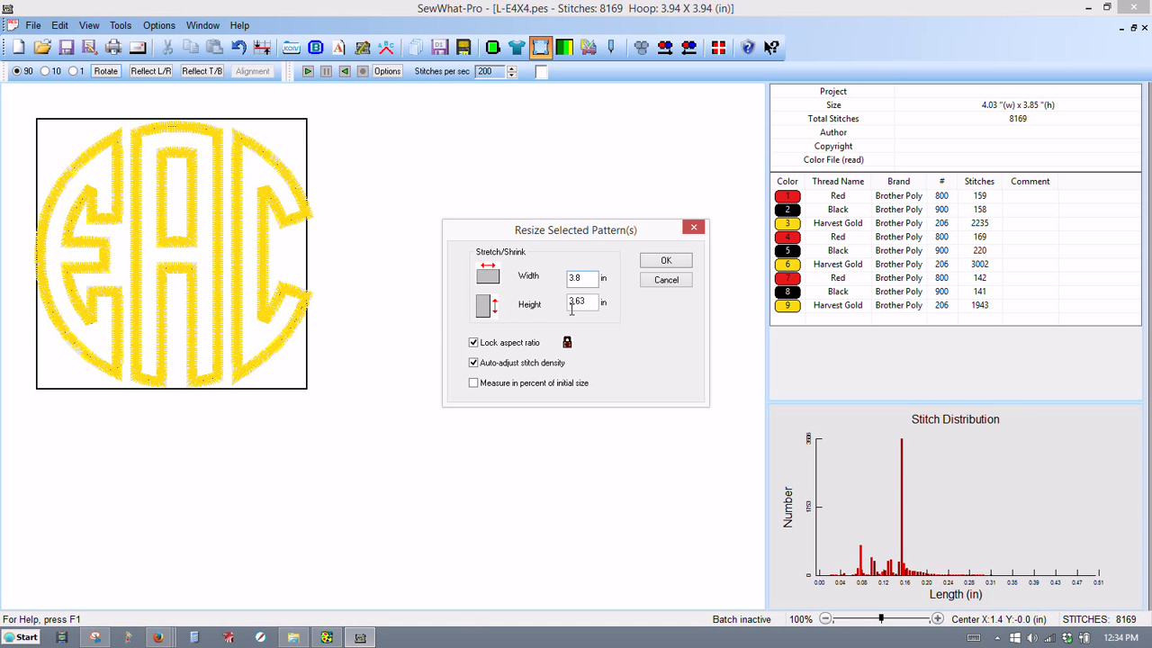
mouse_move(590, 323)
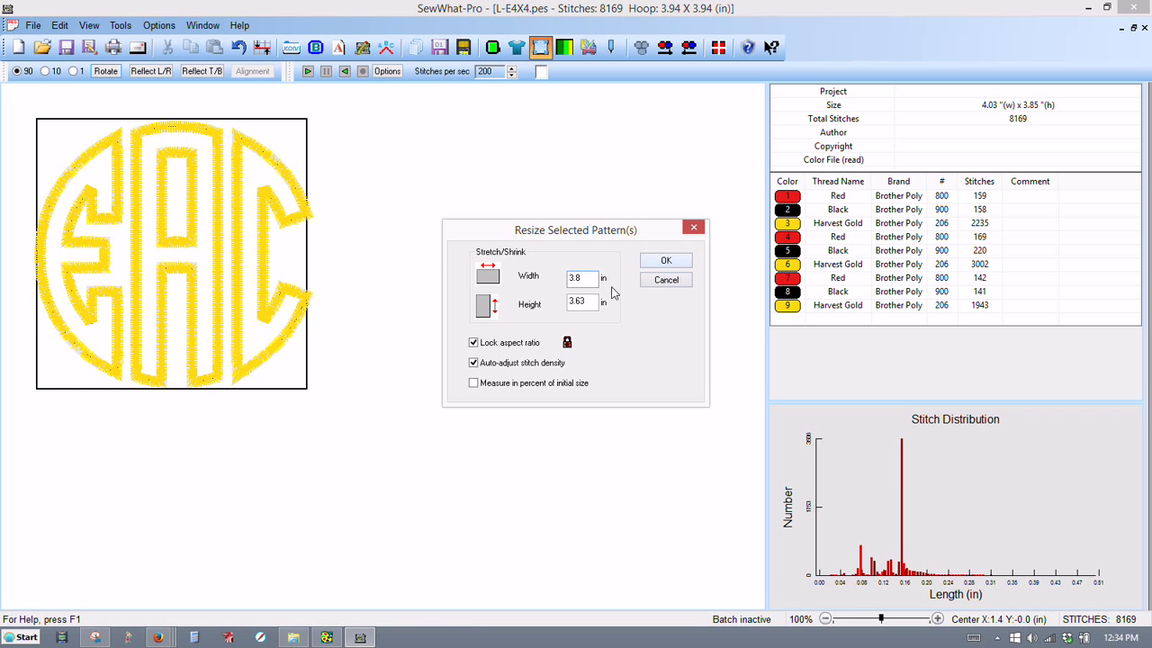
left_click(666, 259)
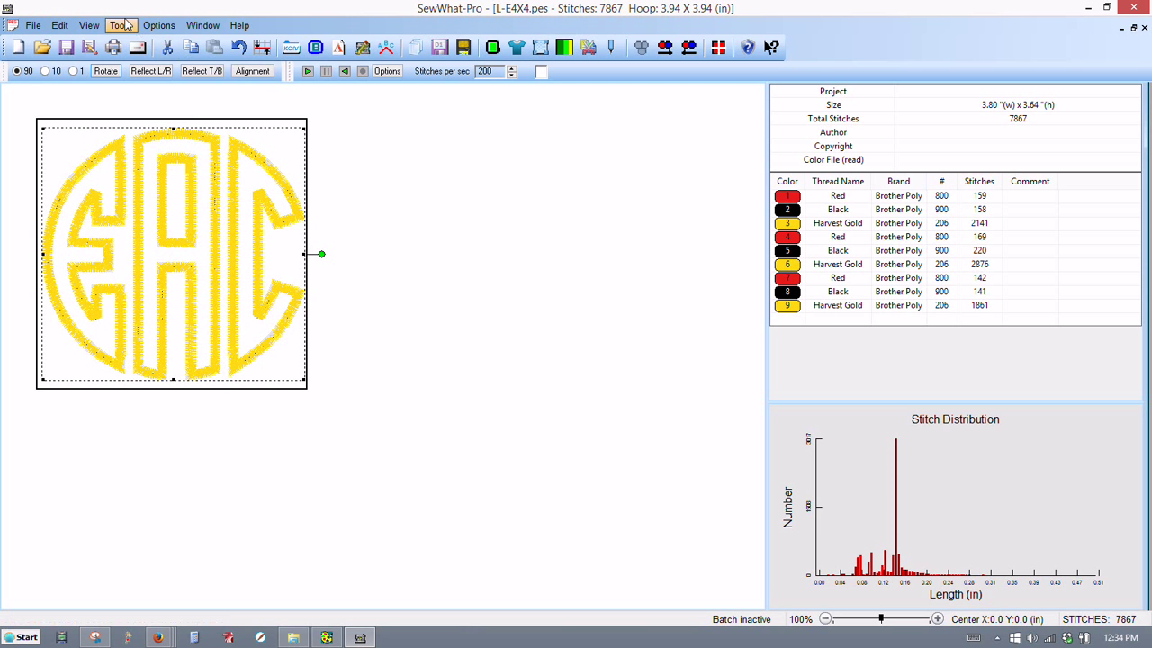
Center the resized EAC monogram in the 4x4 hoop
left_click(118, 25)
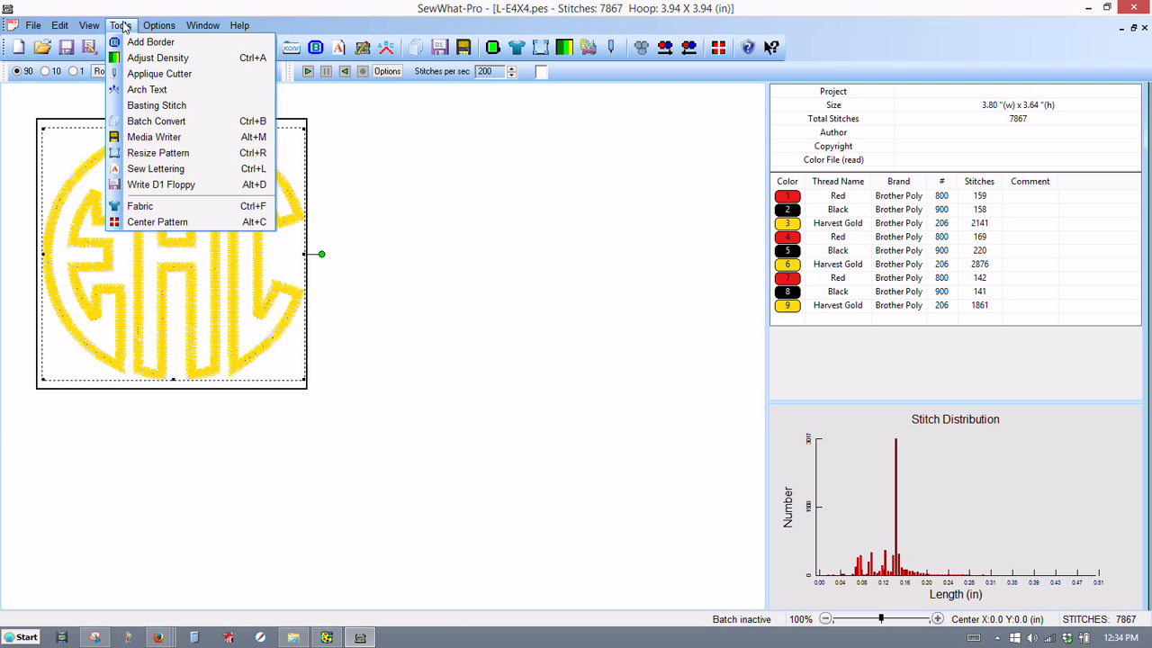
mouse_move(159, 223)
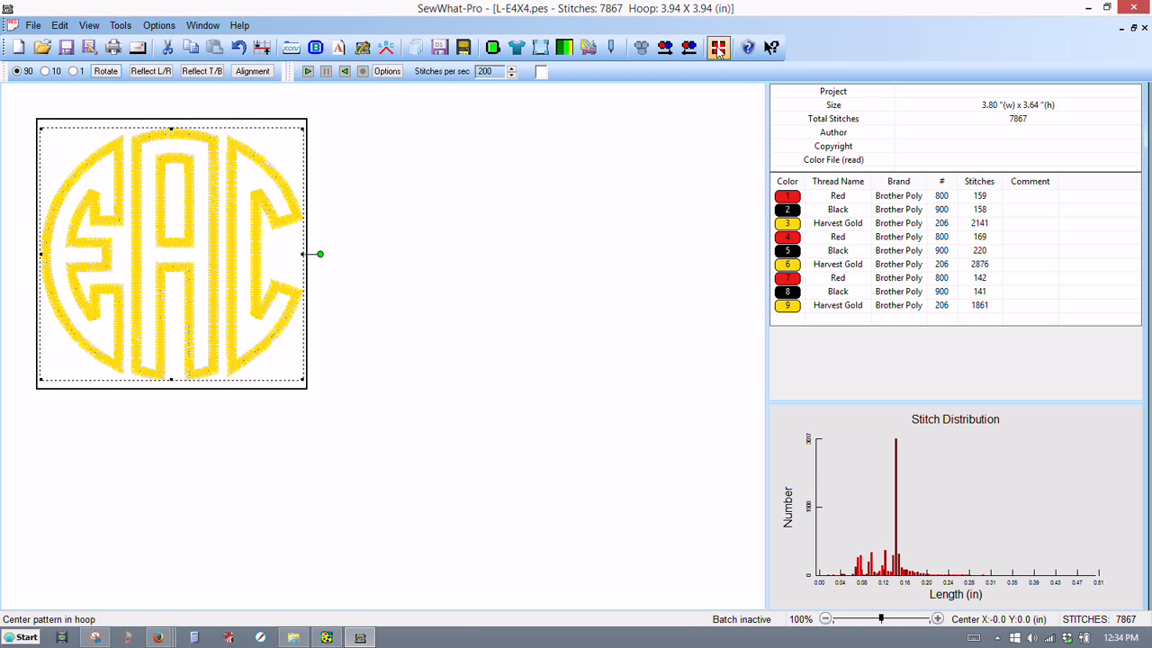
left_click(718, 47)
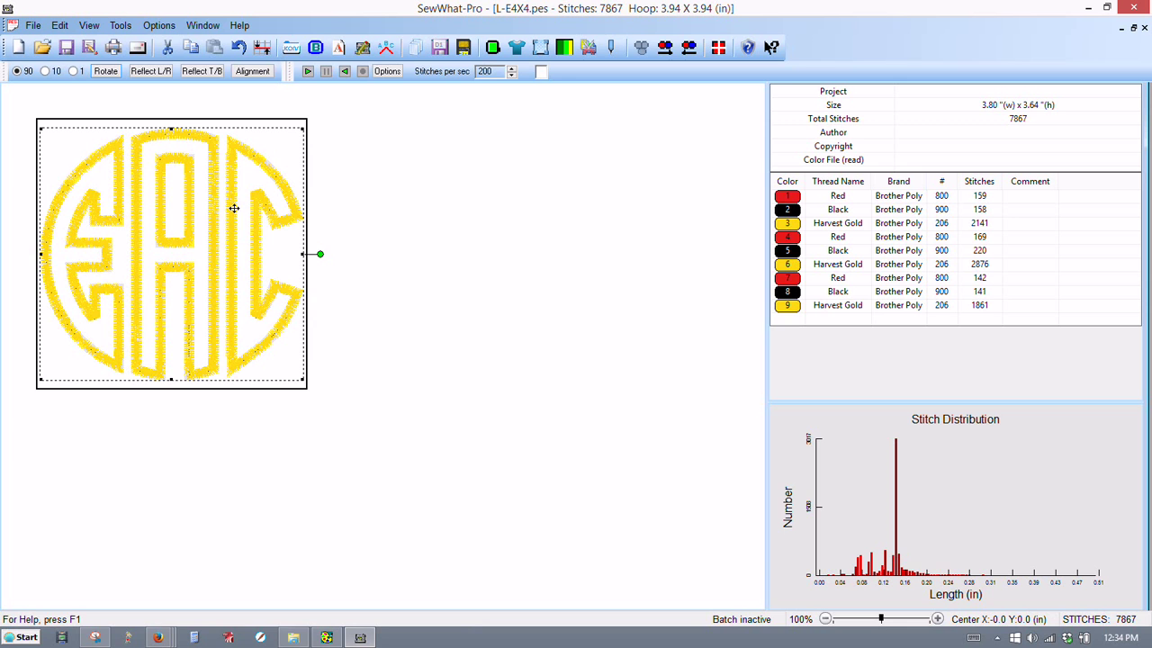
mouse_move(378, 279)
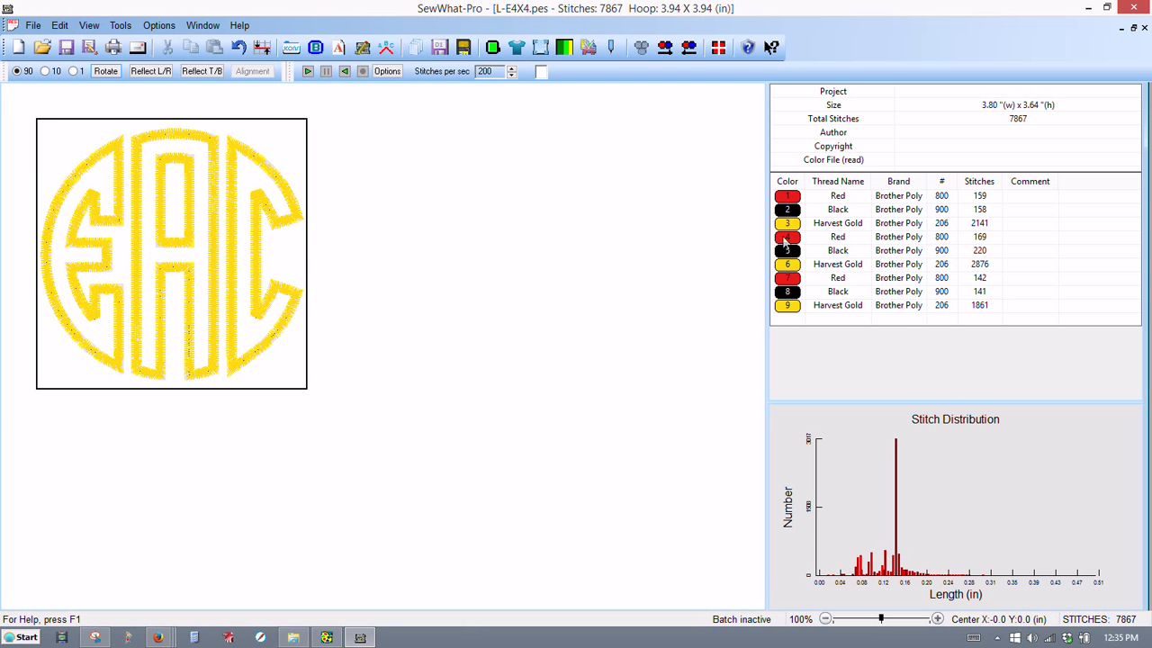
Comment the E's red, gold and black stops as Placement, Satin and Tackdown
left_click(787, 196)
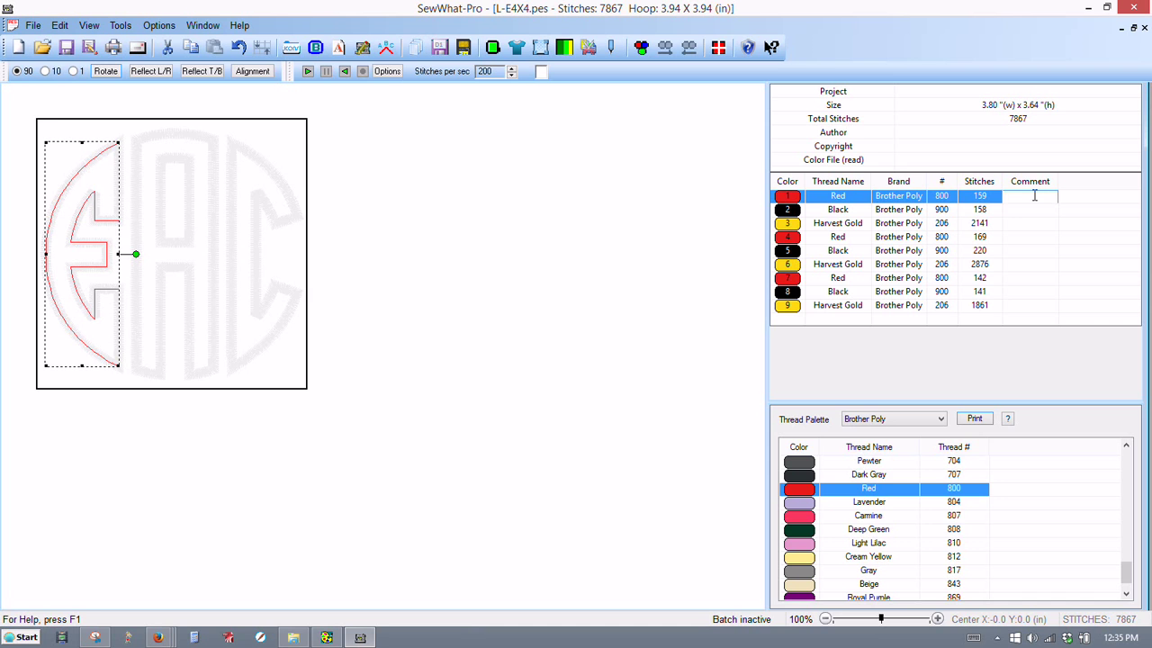
type("Placement")
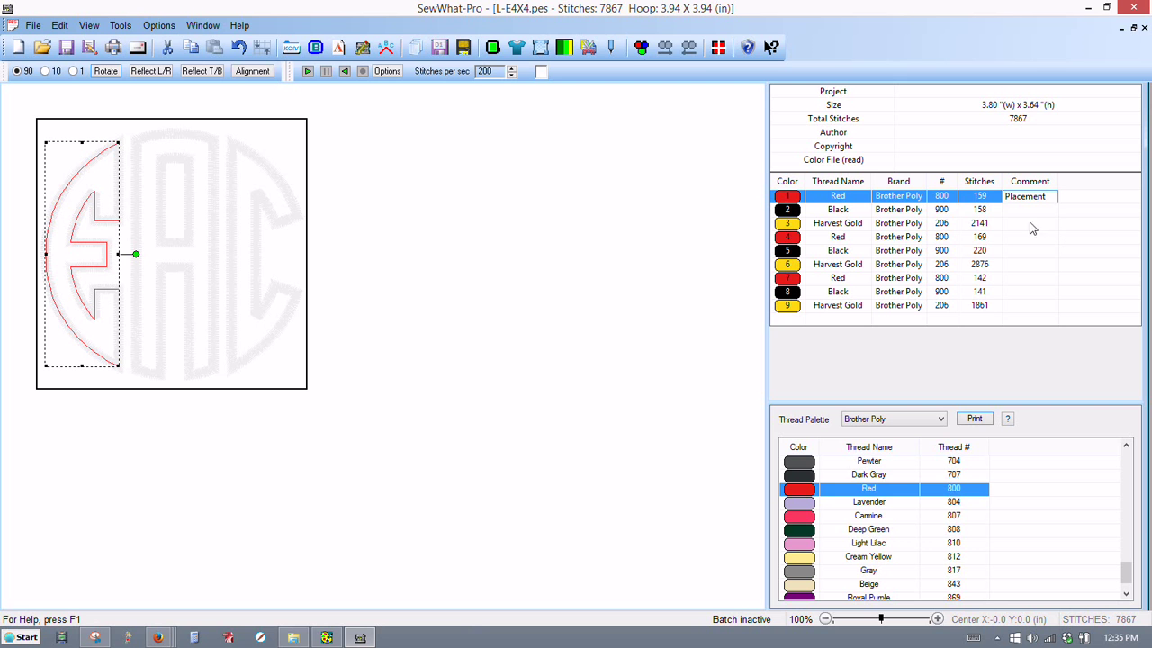
left_click(839, 224)
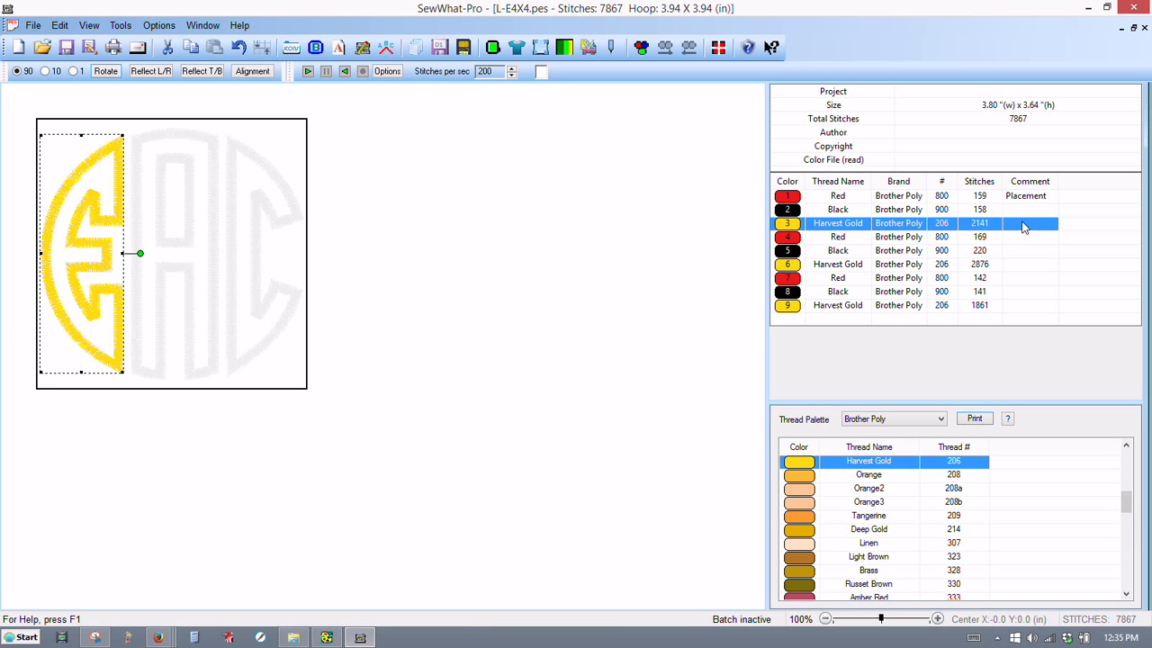
type("Satin")
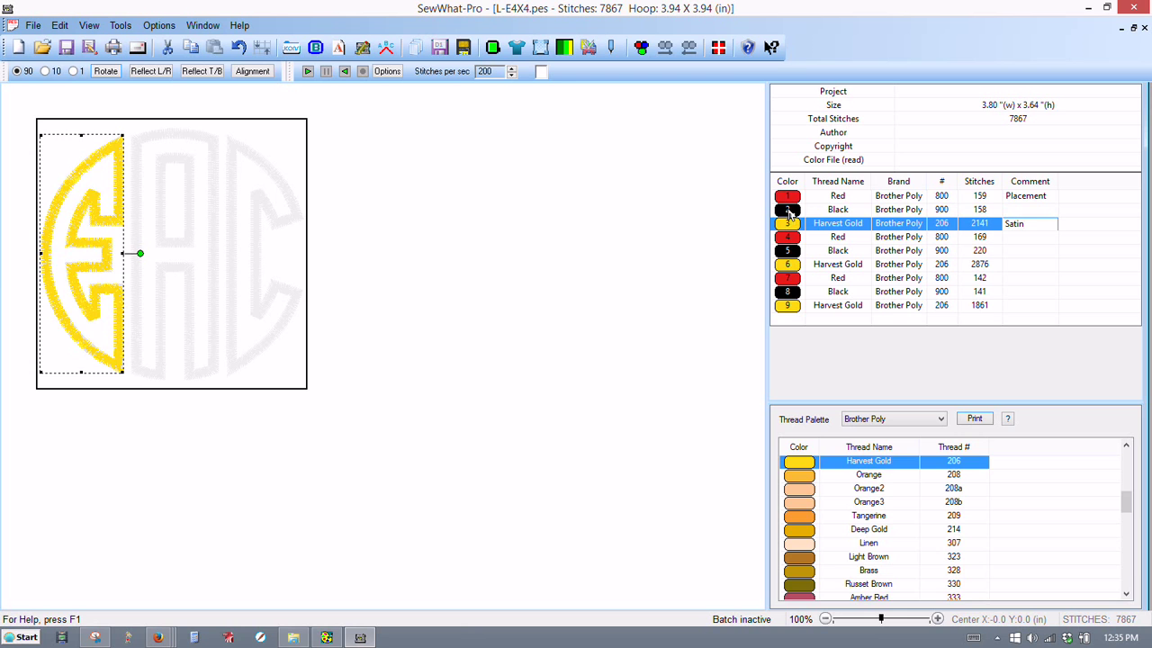
left_click(838, 208)
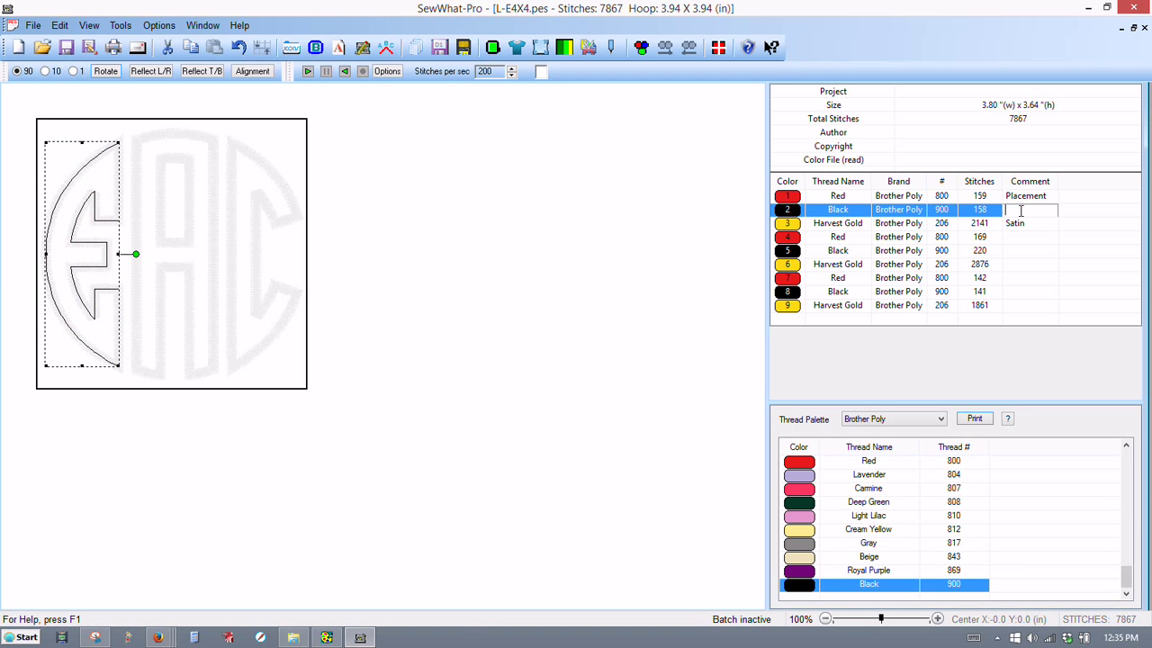
type("Tackdown")
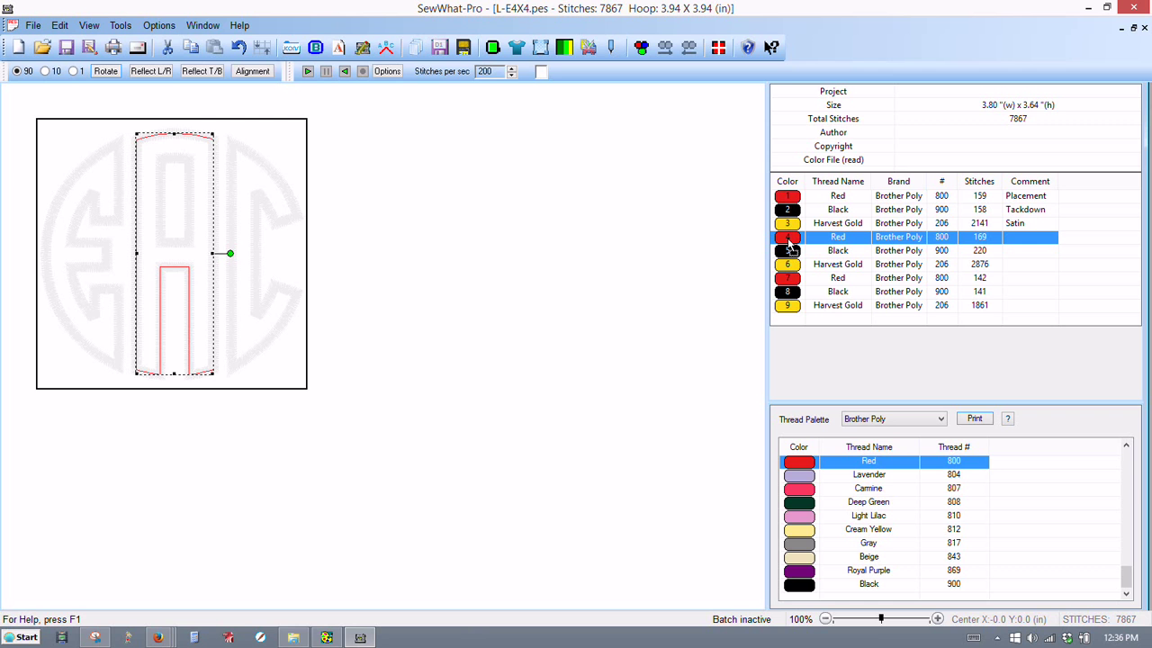
mouse_move(788, 242)
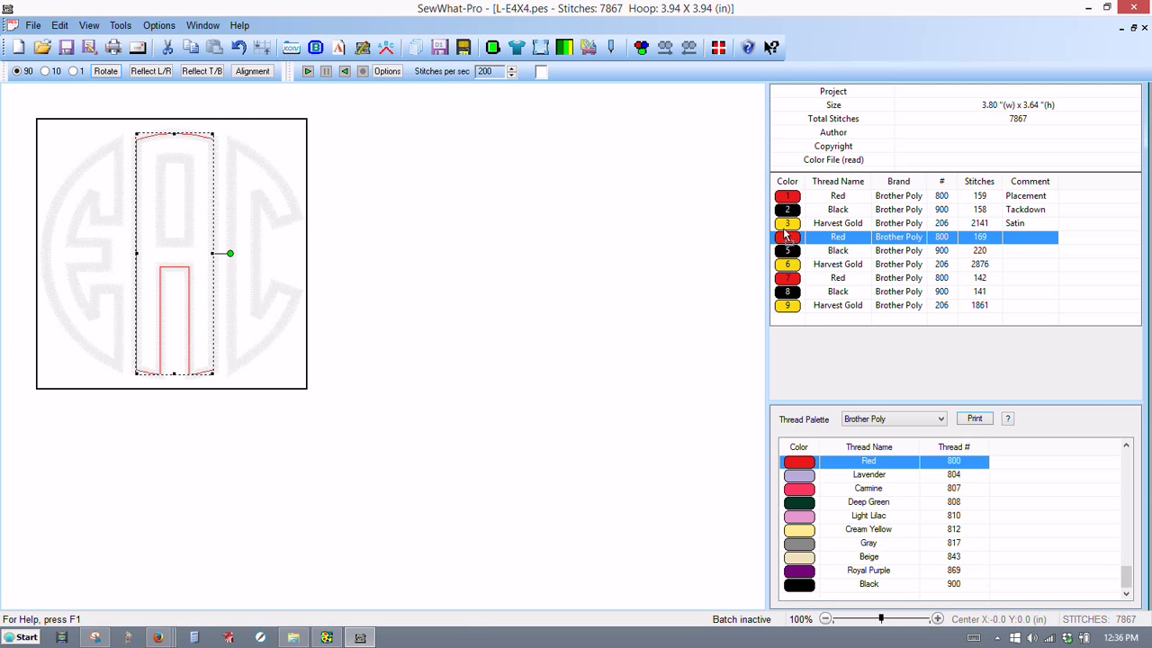
mouse_move(788, 236)
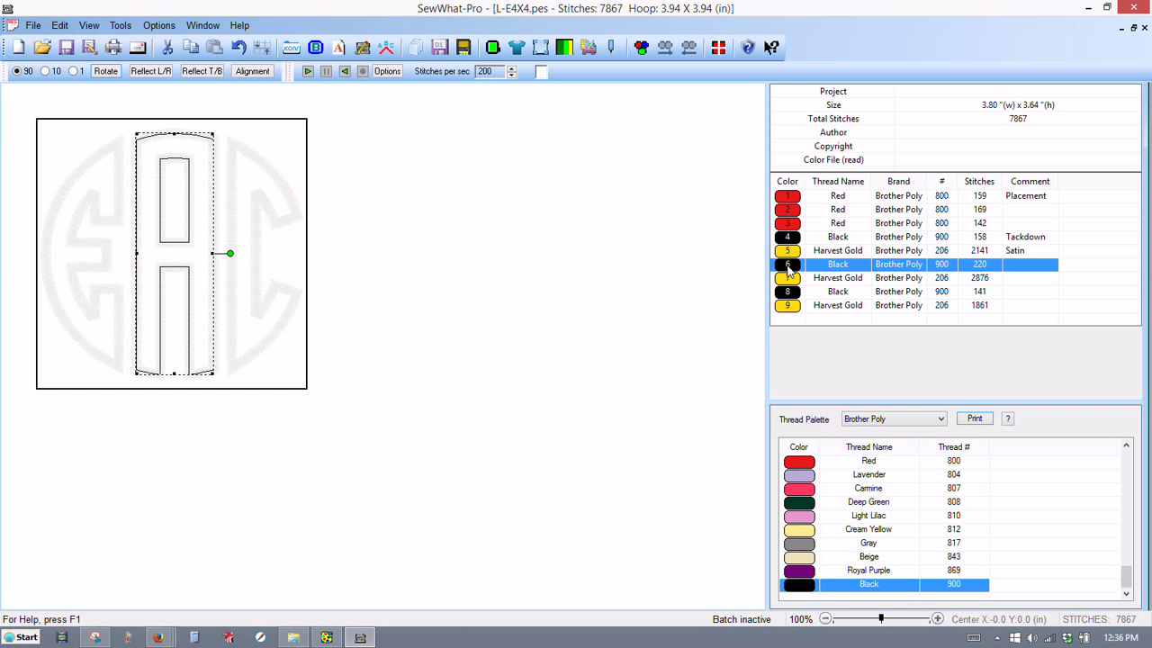
mouse_move(790, 269)
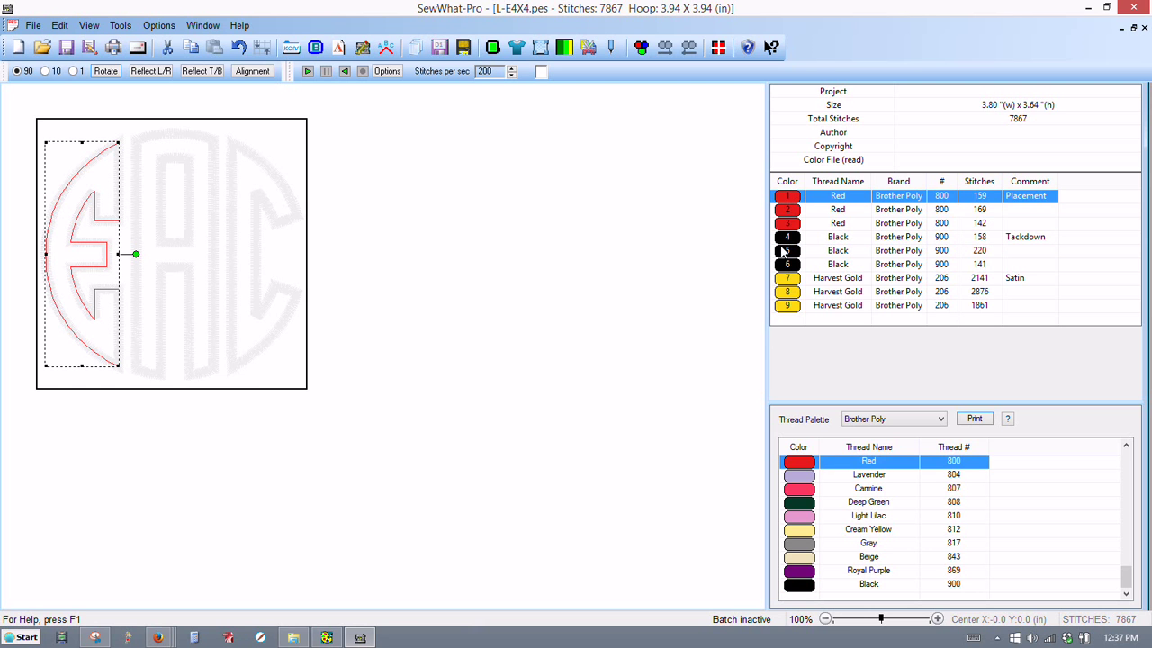
mouse_move(781, 292)
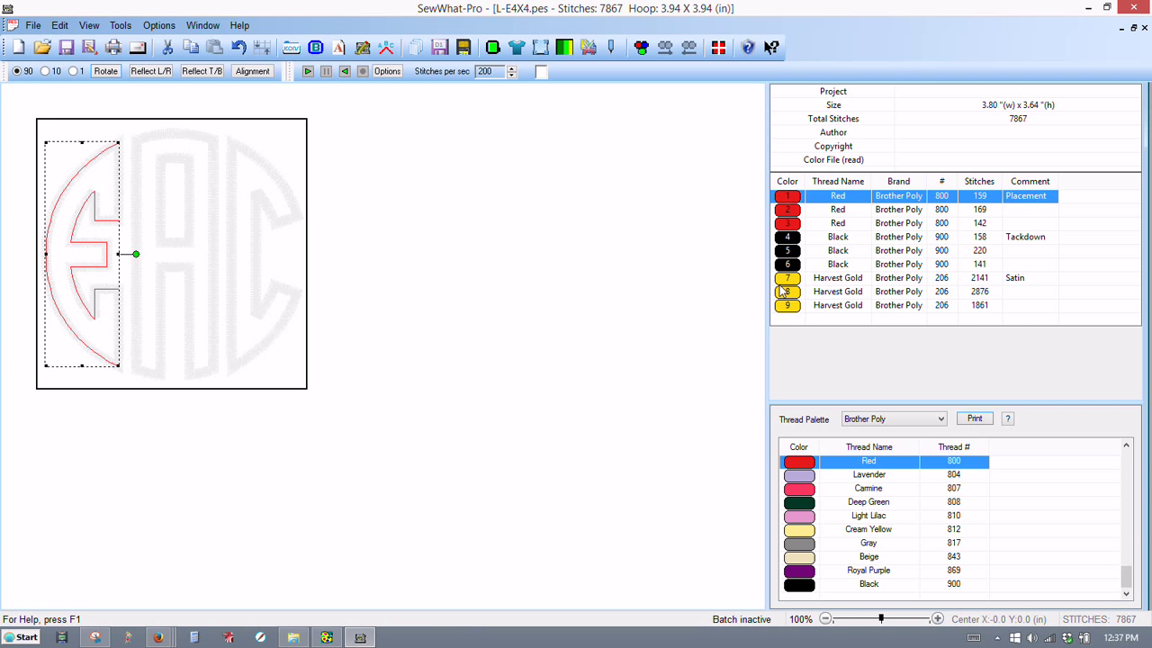
mouse_move(781, 259)
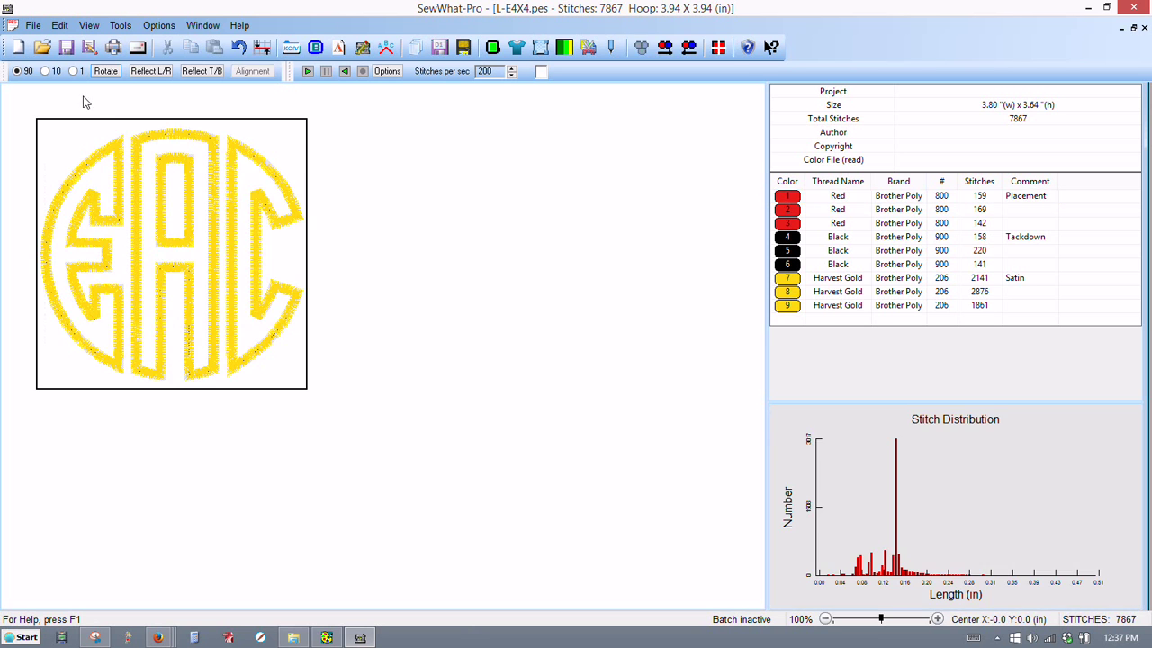
Save the regrouped monogram as a new PES file named 'EAC Jane Doe.pes'
left_click(32, 25)
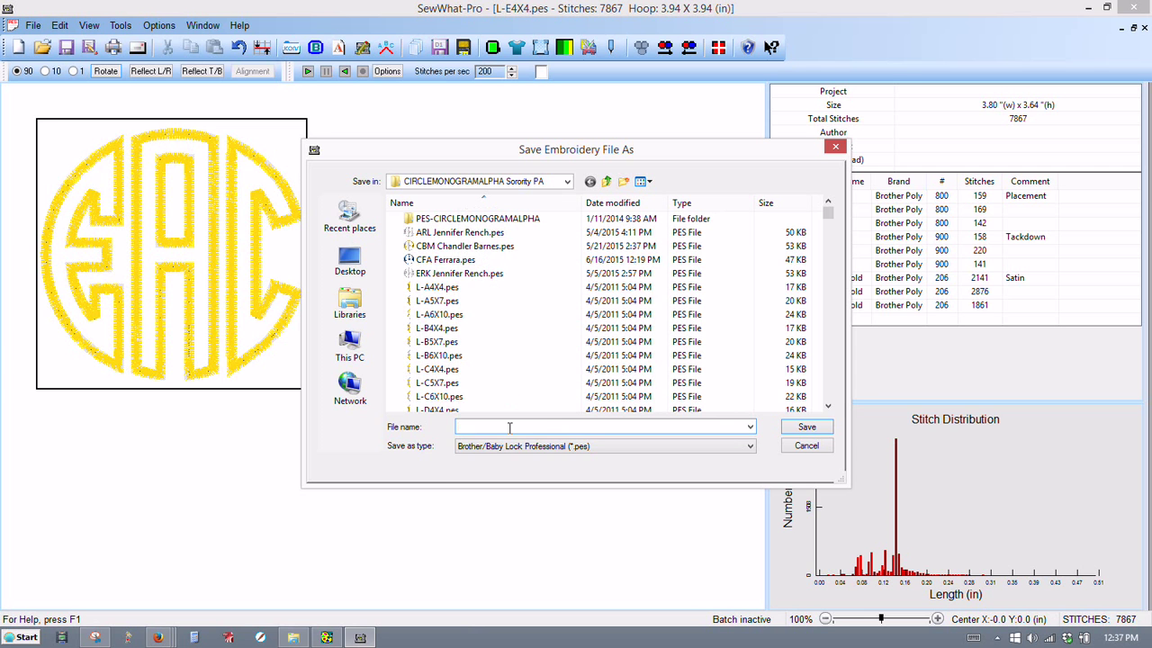
type("EAC Jane Doe")
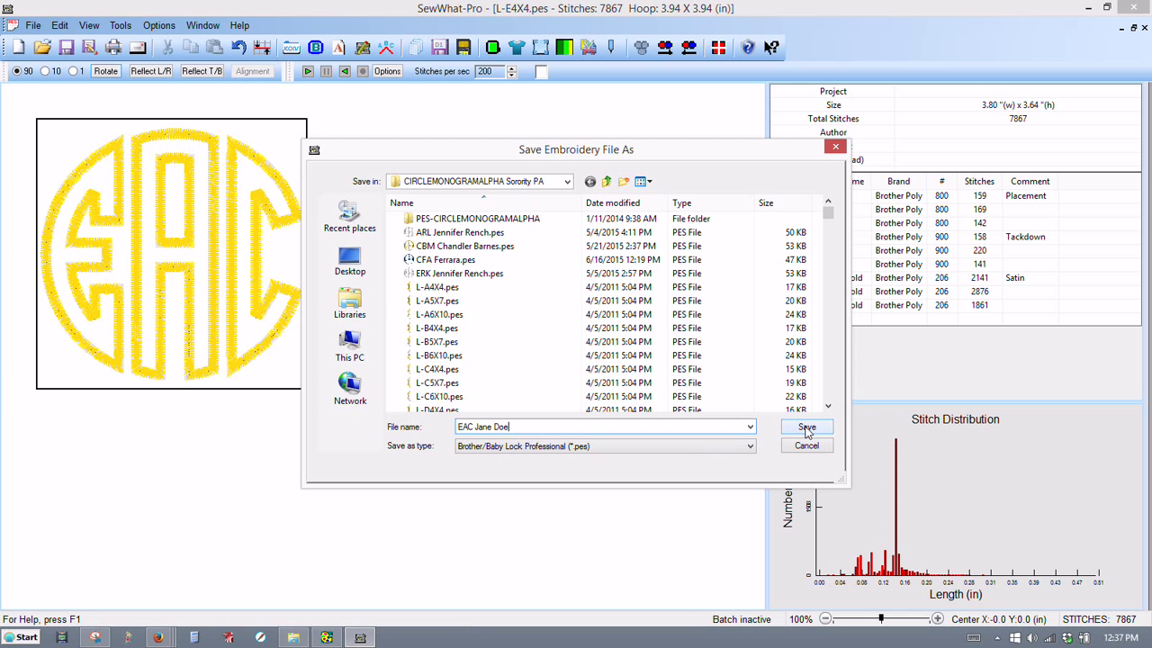
left_click(806, 427)
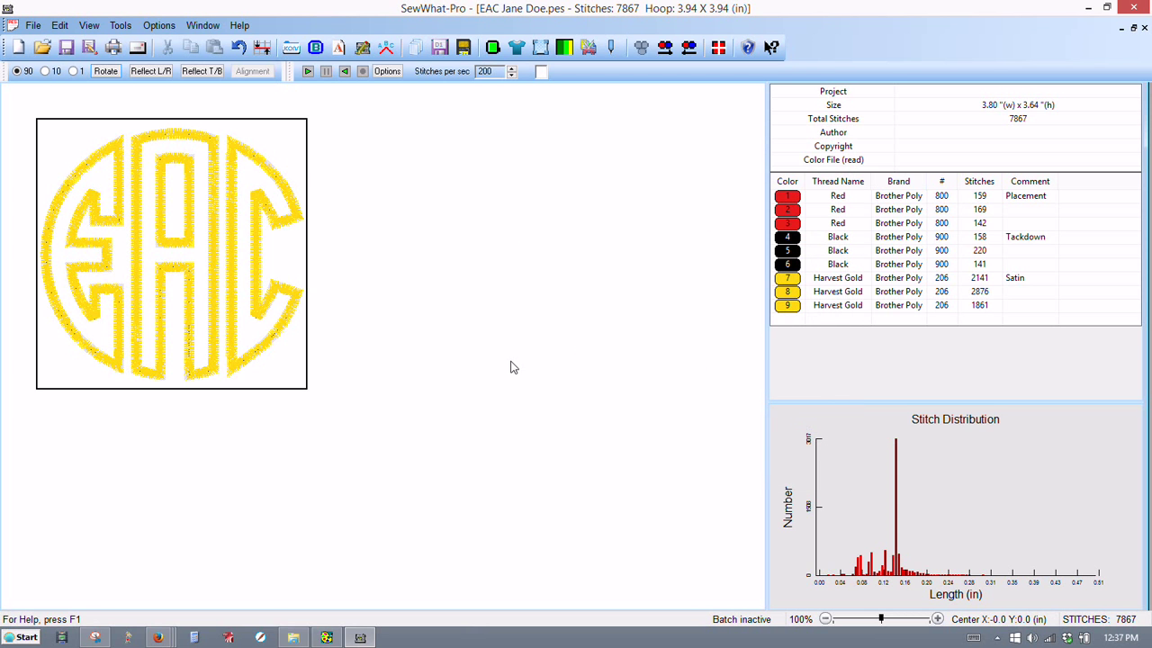
mouse_move(453, 362)
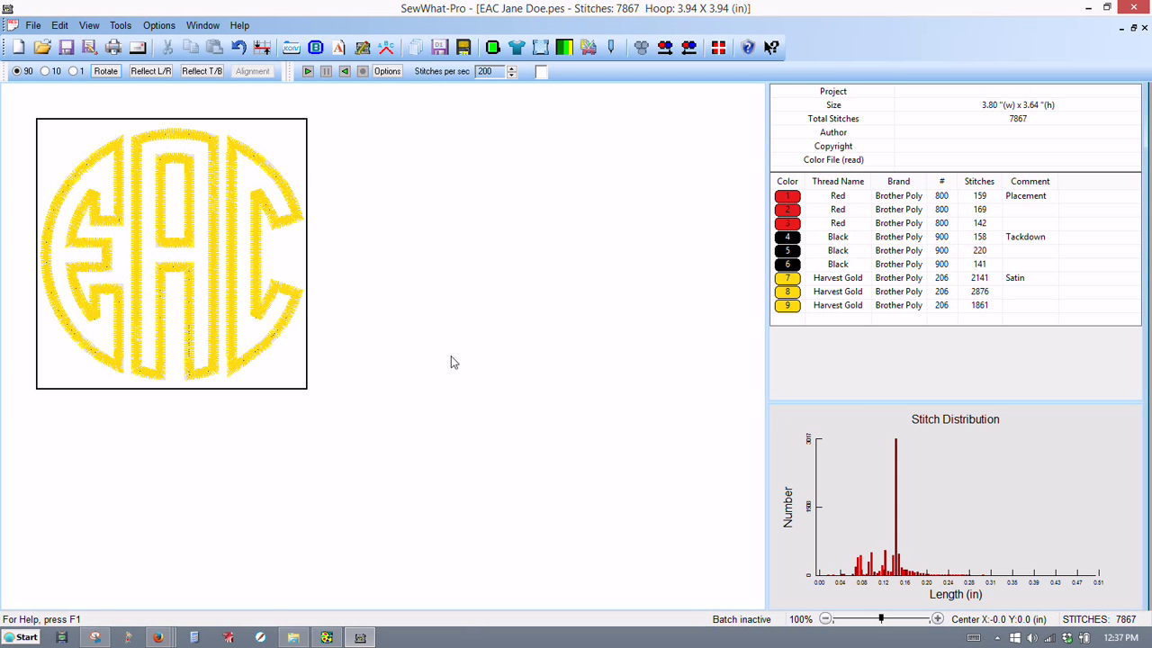
mouse_move(381, 313)
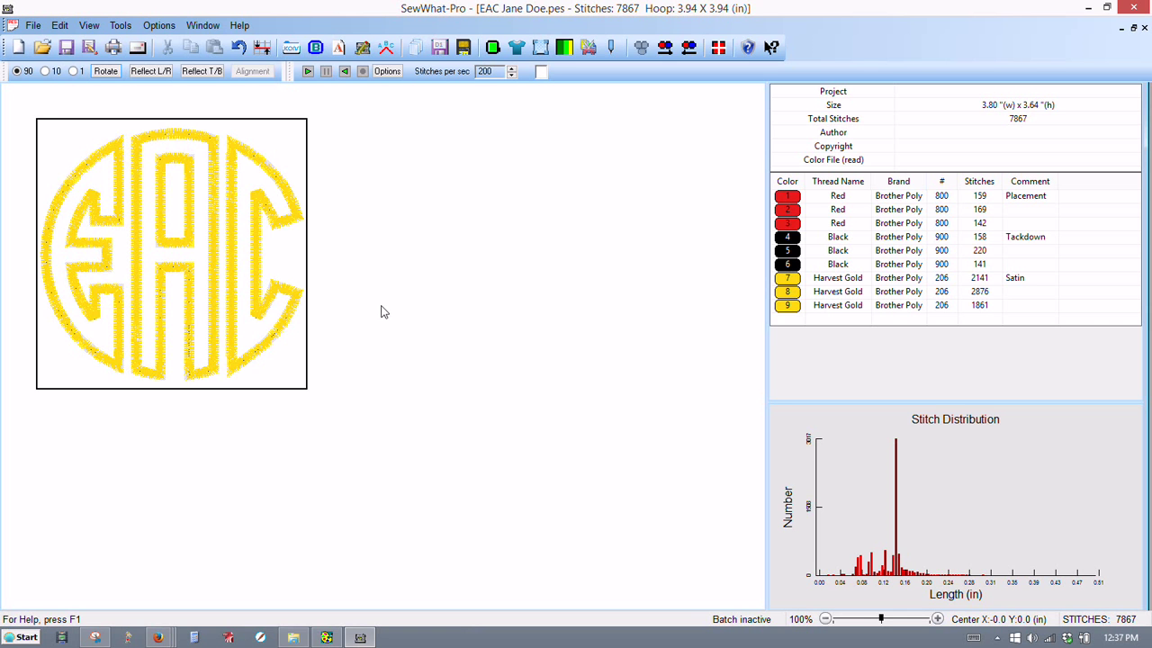
mouse_move(367, 295)
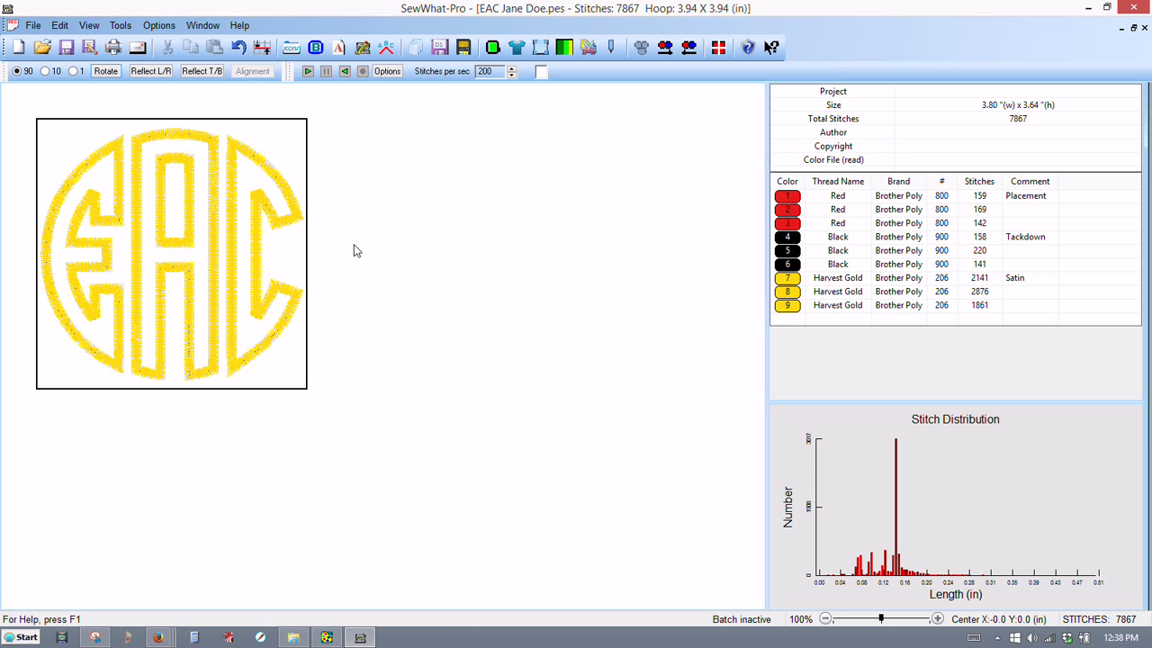
mouse_move(230, 179)
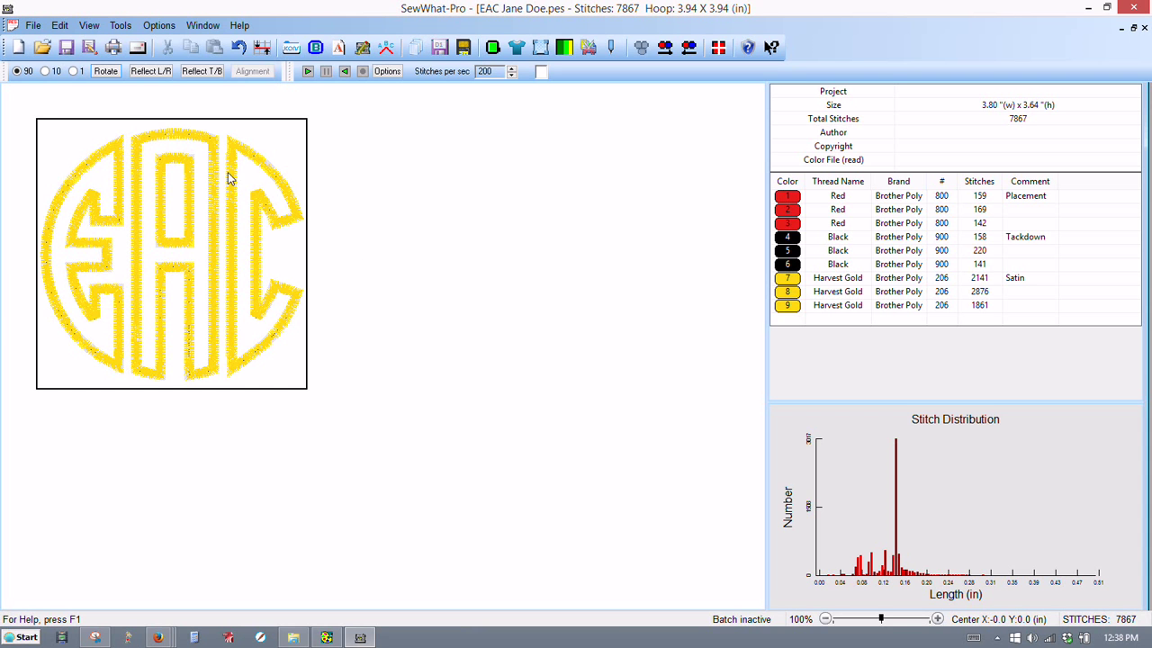